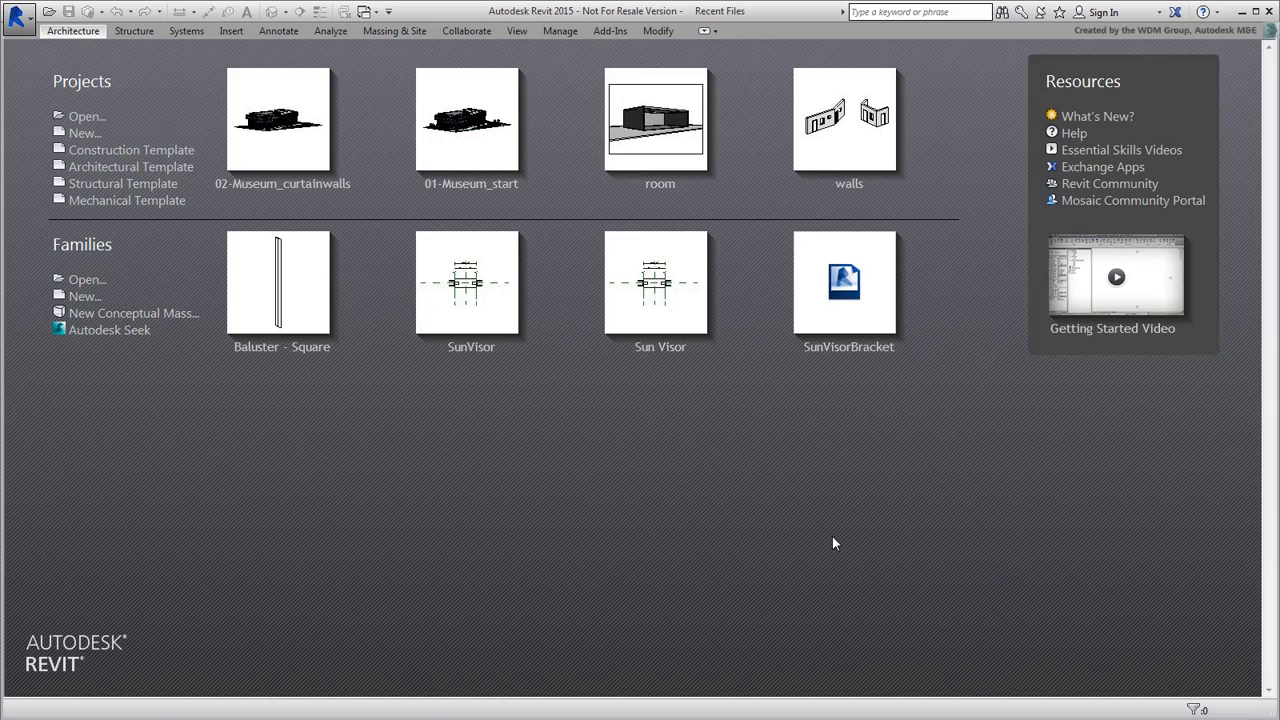
Open 02-Museum_curtainwalls.rvt from the _Assets folder via the Recent Files Open button.
left_click(85, 116)
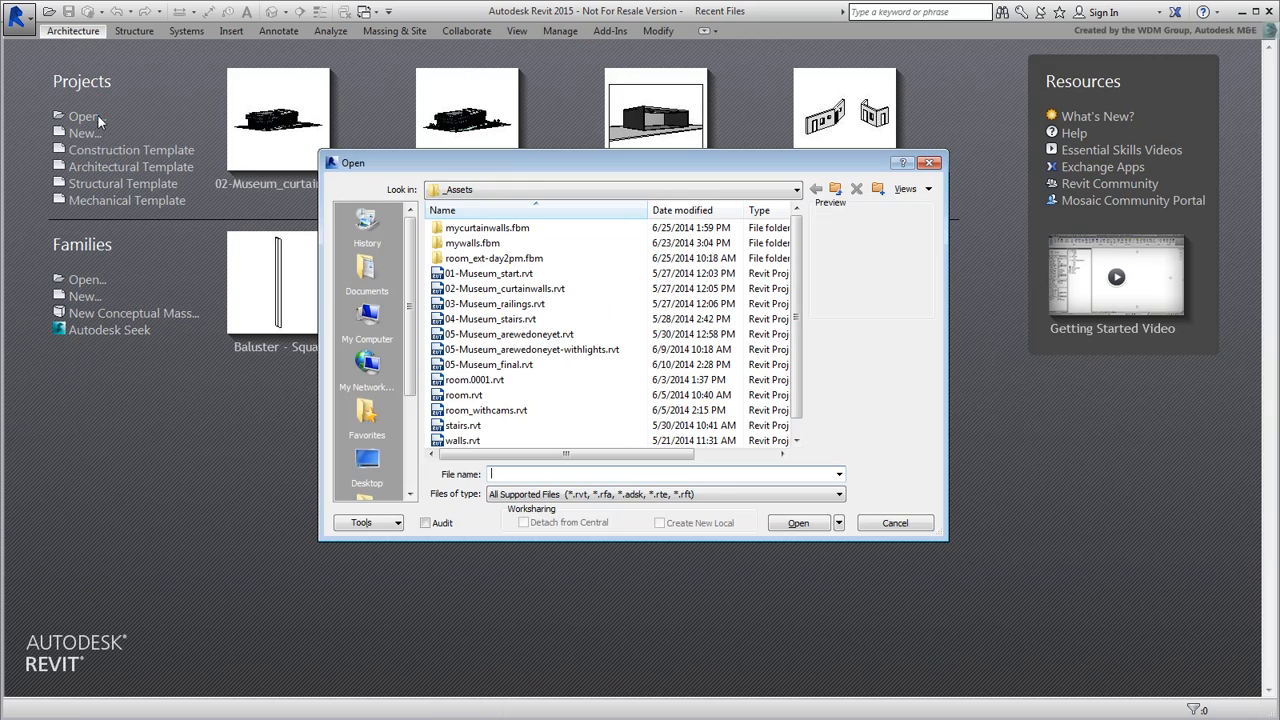
left_click(503, 288)
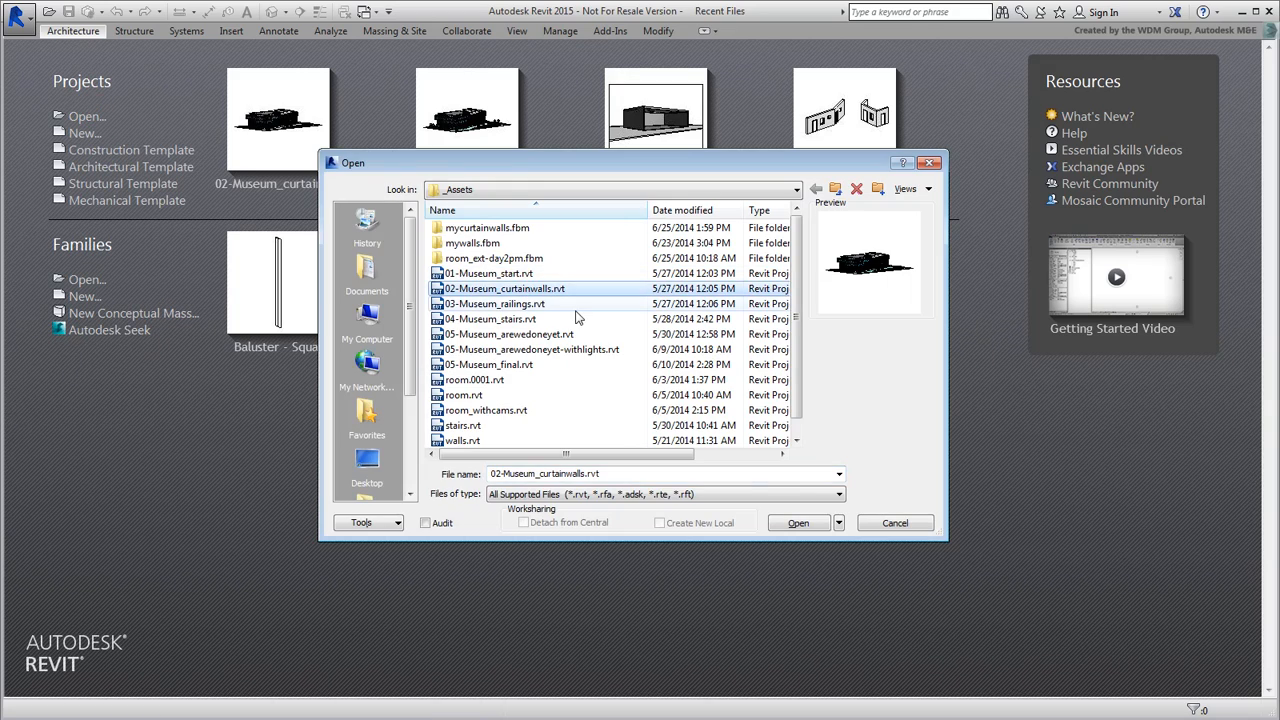
left_click(799, 522)
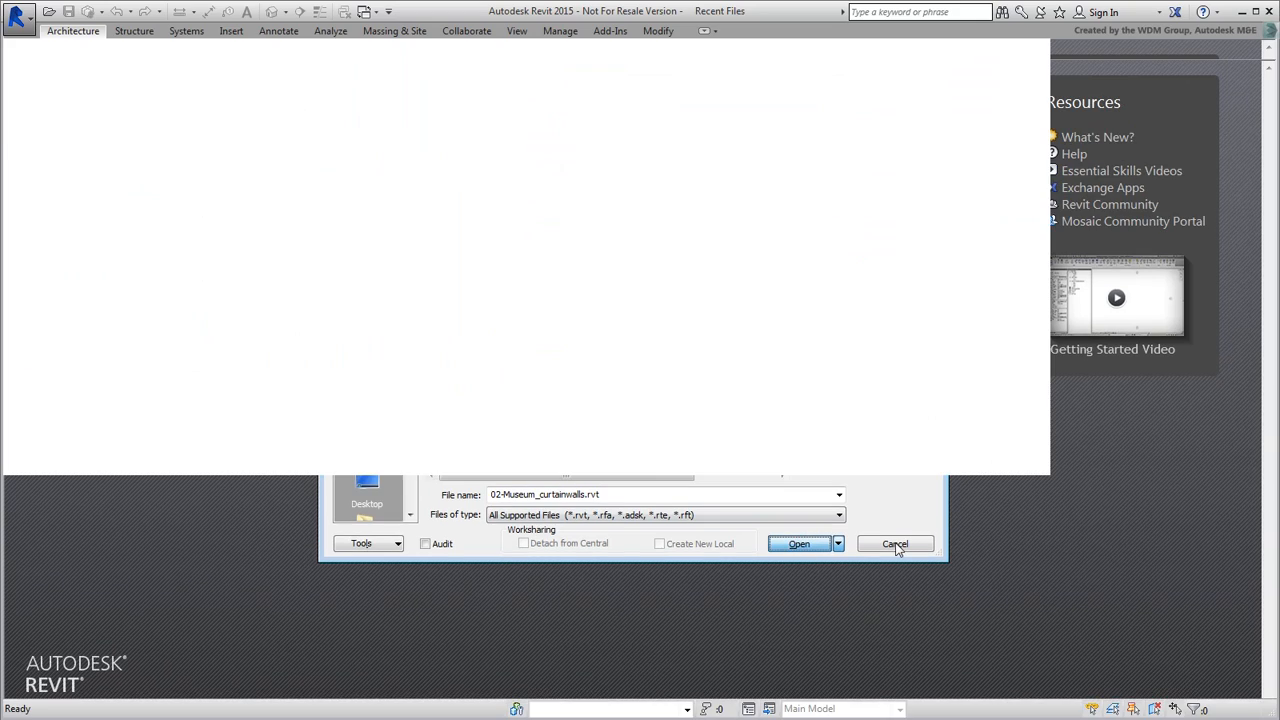
left_click(799, 544)
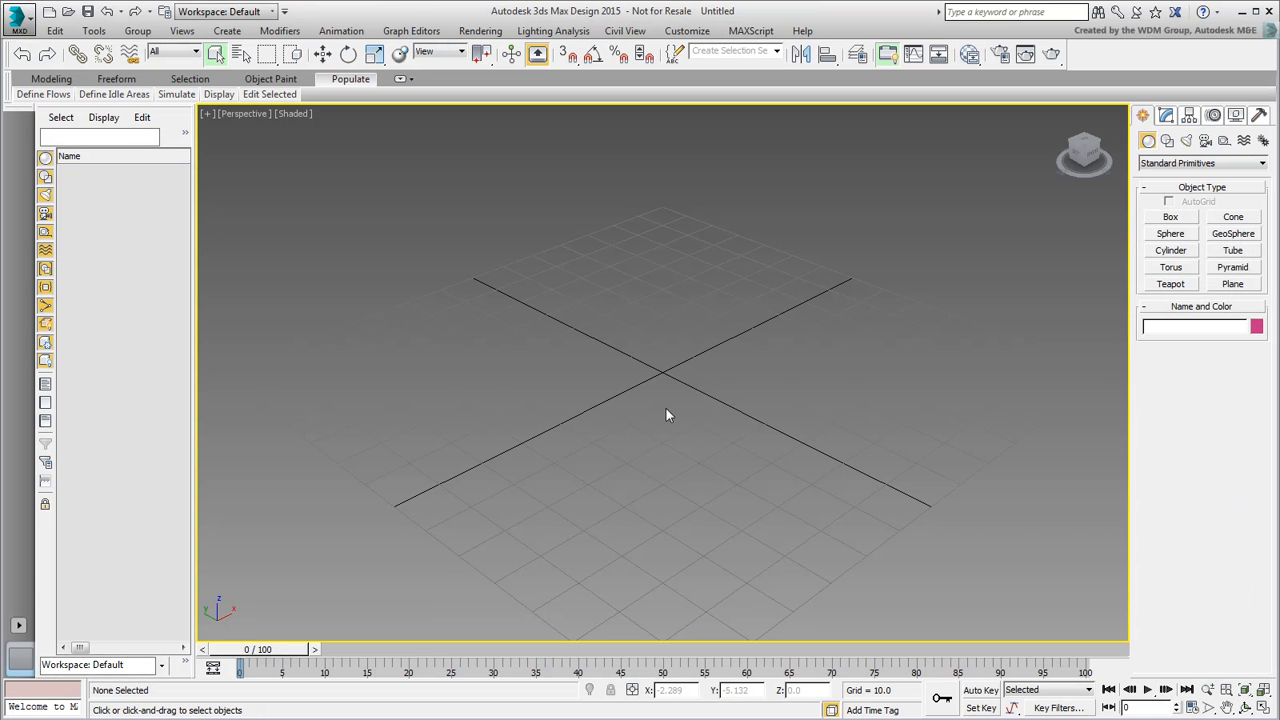
Set Units Setup to US Standard Feet w/Fractional Inches, keeping Feet as system unit.
left_click(672, 30)
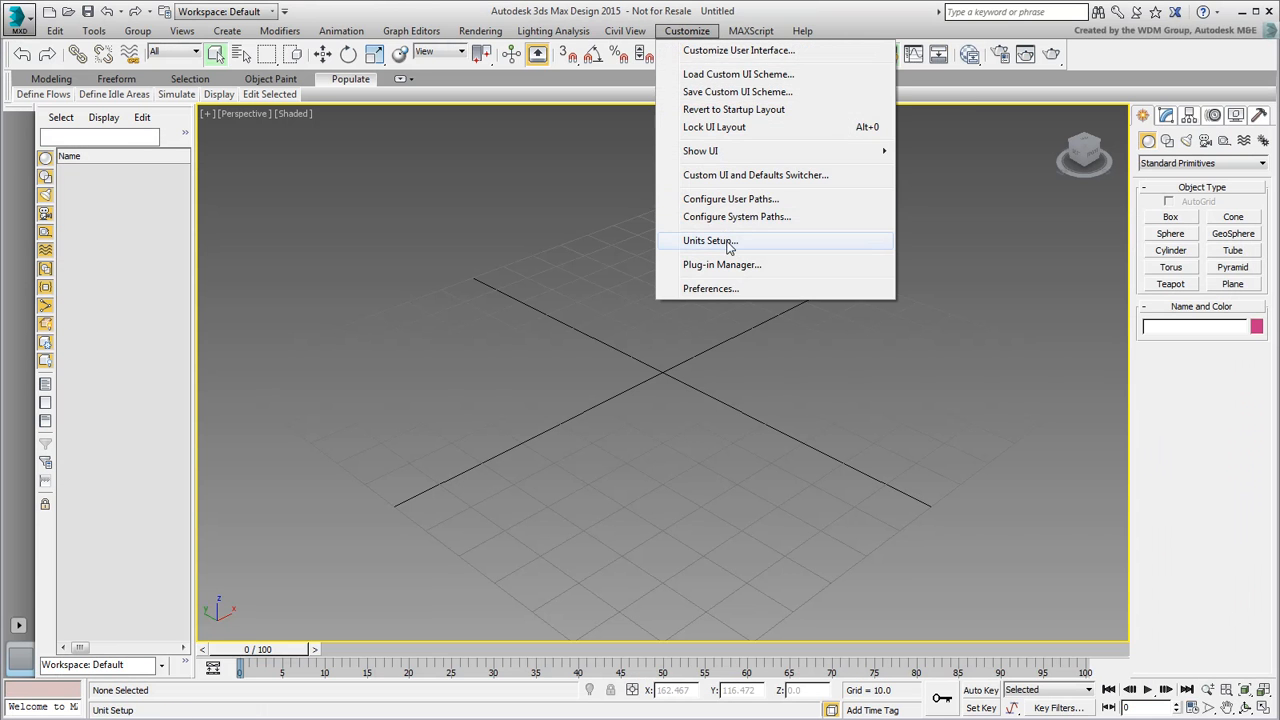
left_click(706, 240)
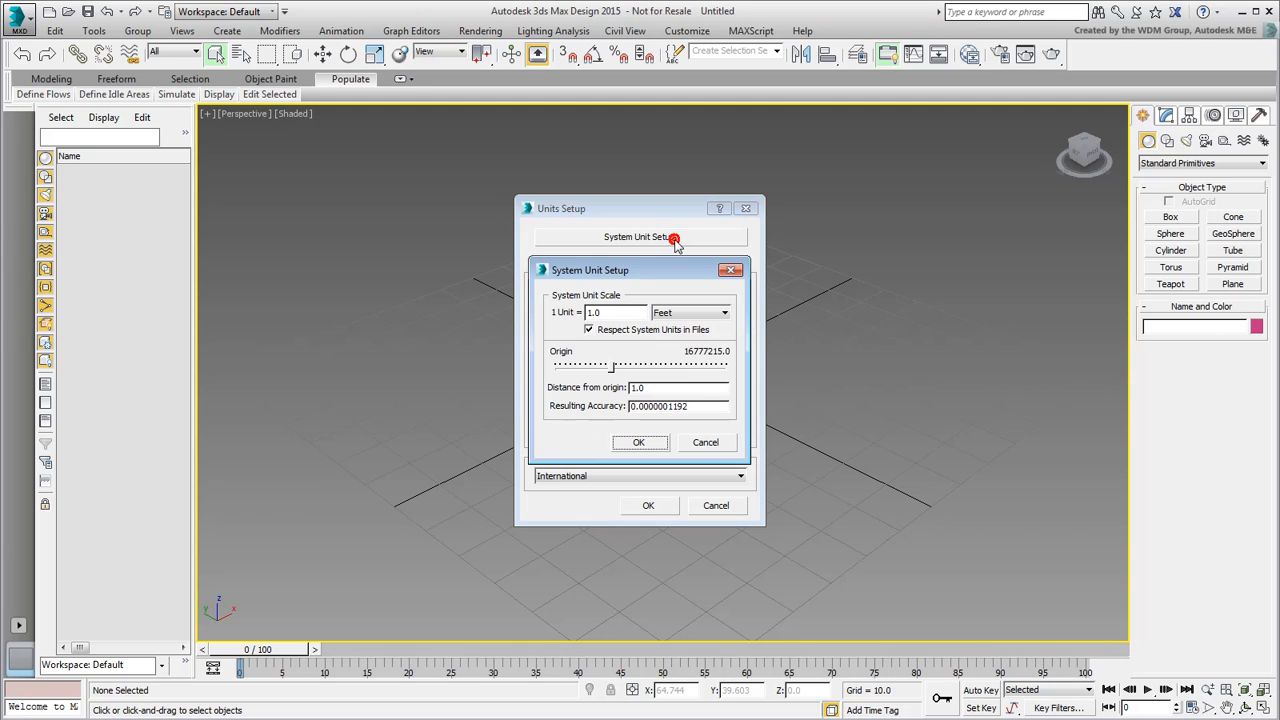
left_click(722, 312)
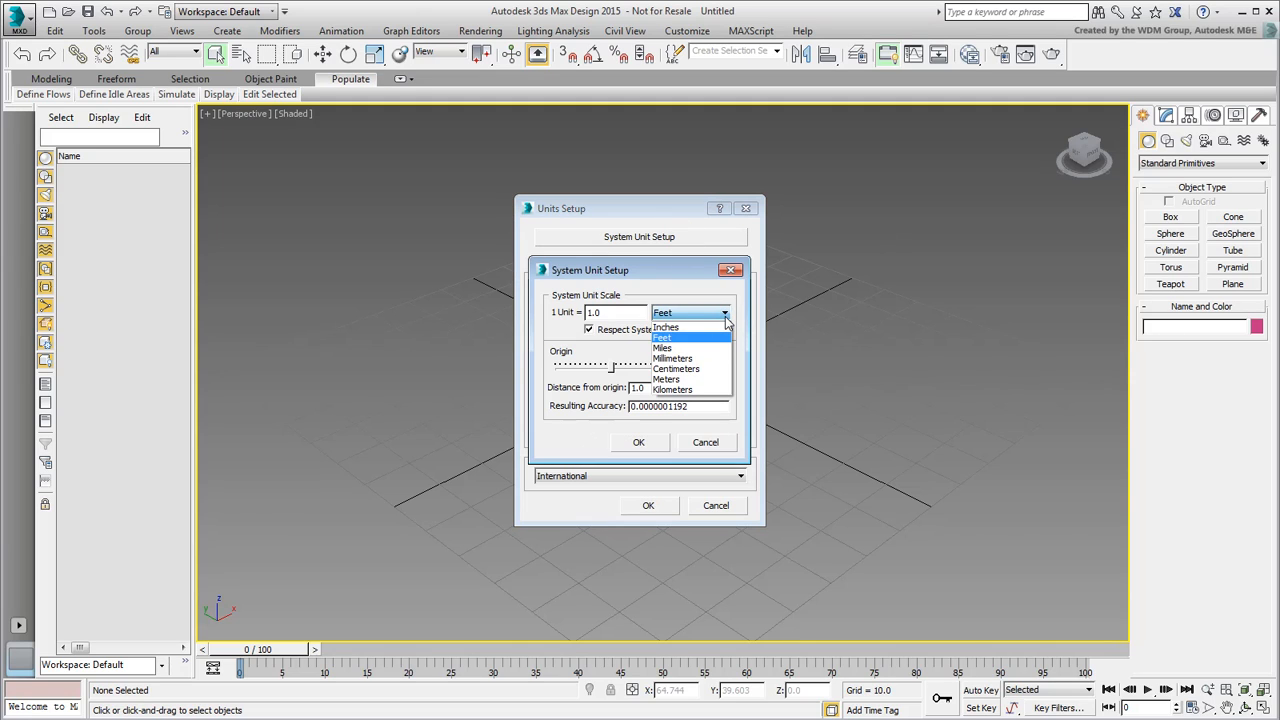
left_click(705, 442)
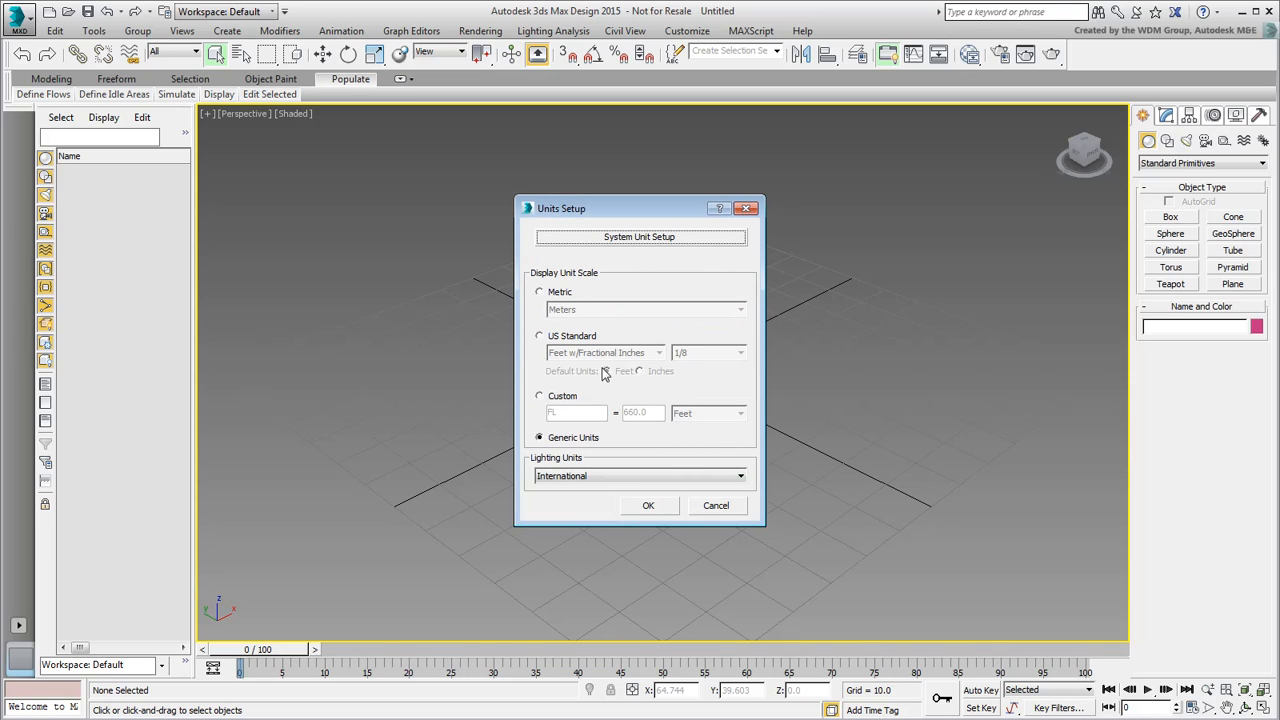
left_click(539, 335)
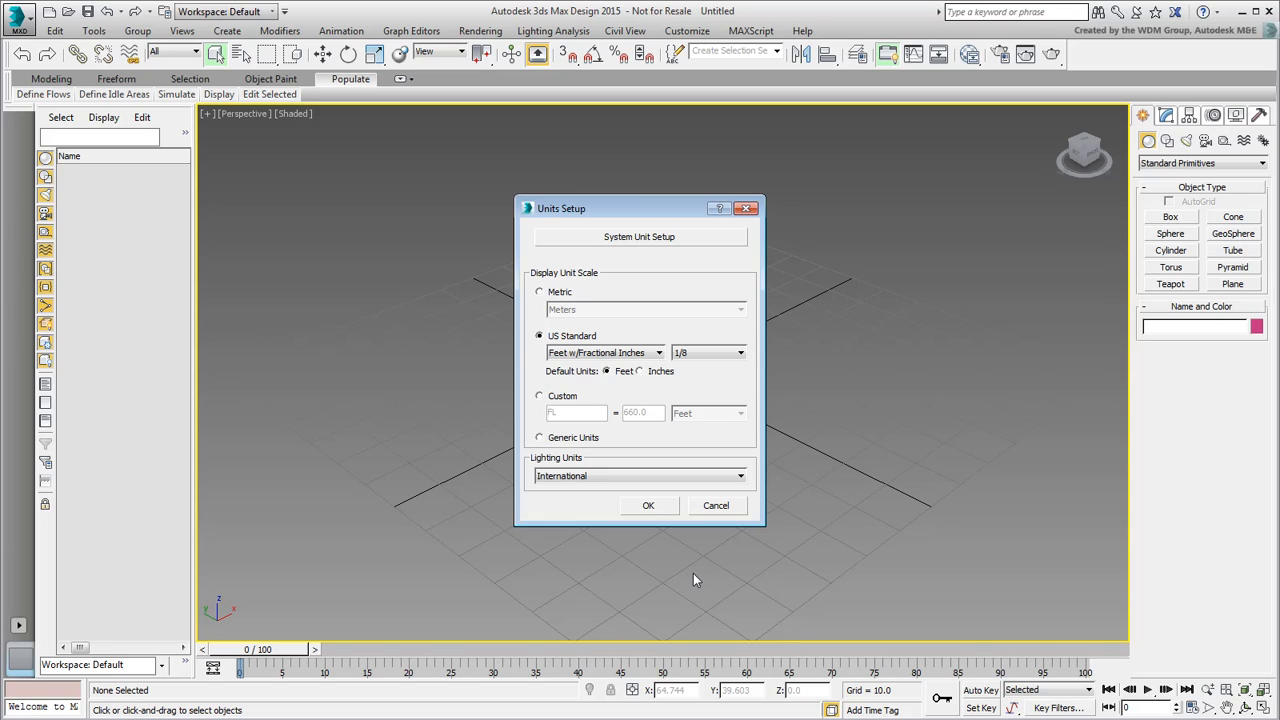
left_click(649, 505)
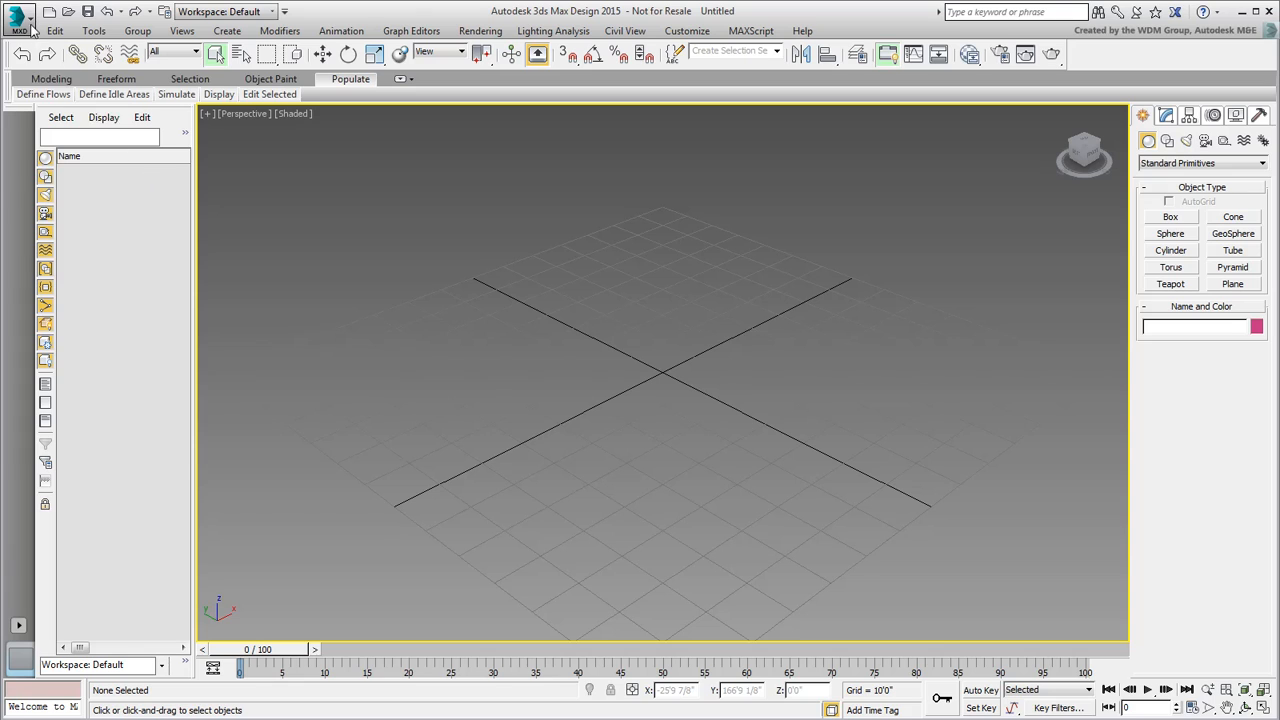
Link the mycurtainwalls FBX using the Autodesk FBX (Generic) preset.
left_click(22, 18)
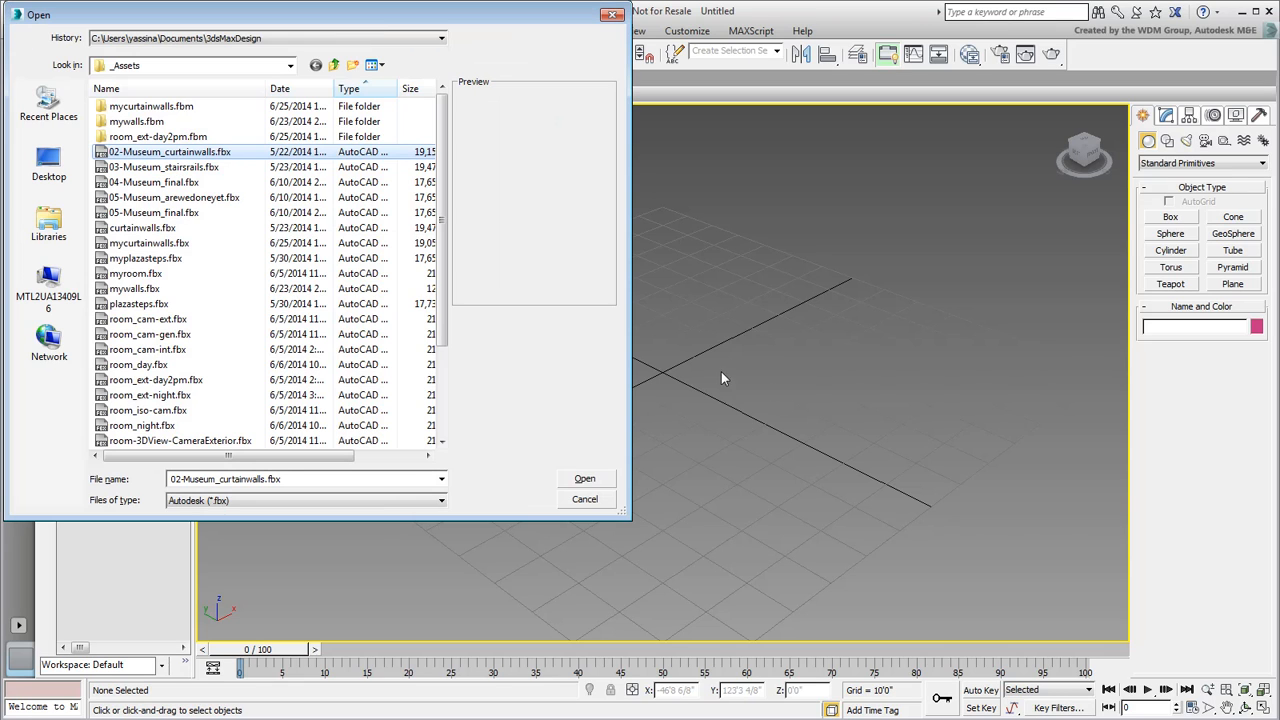
left_click(148, 243)
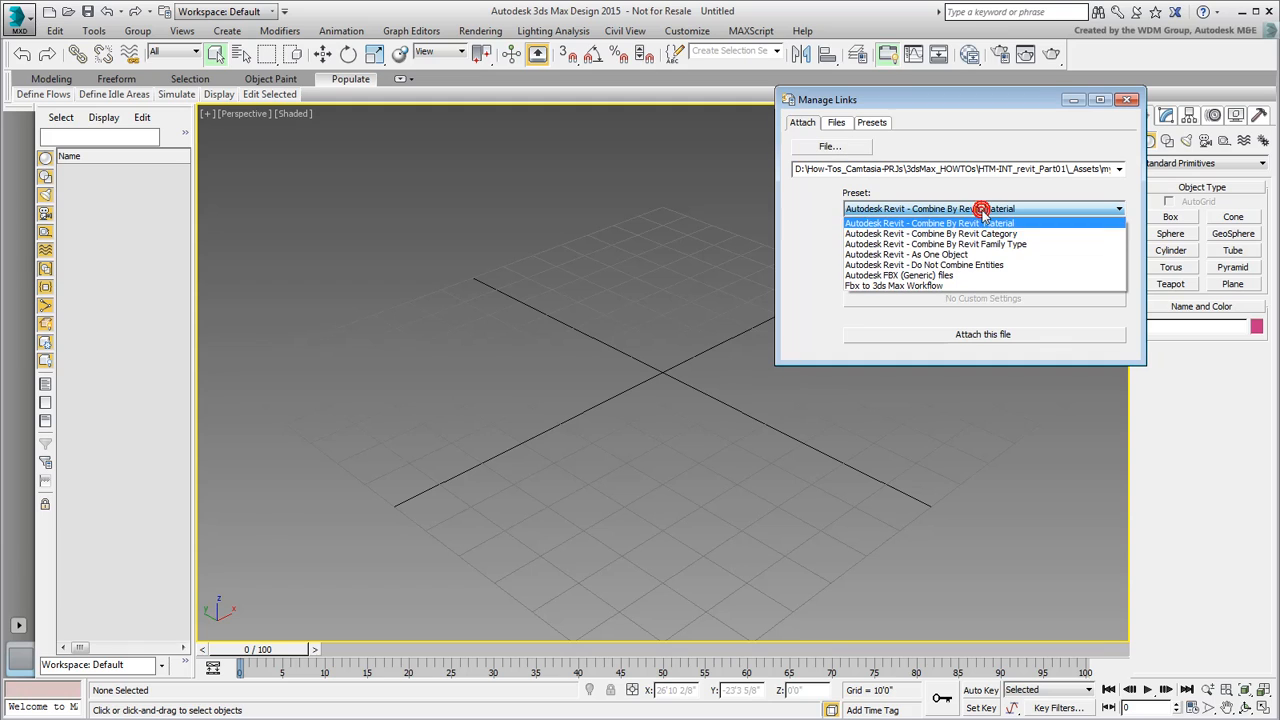
left_click(936, 243)
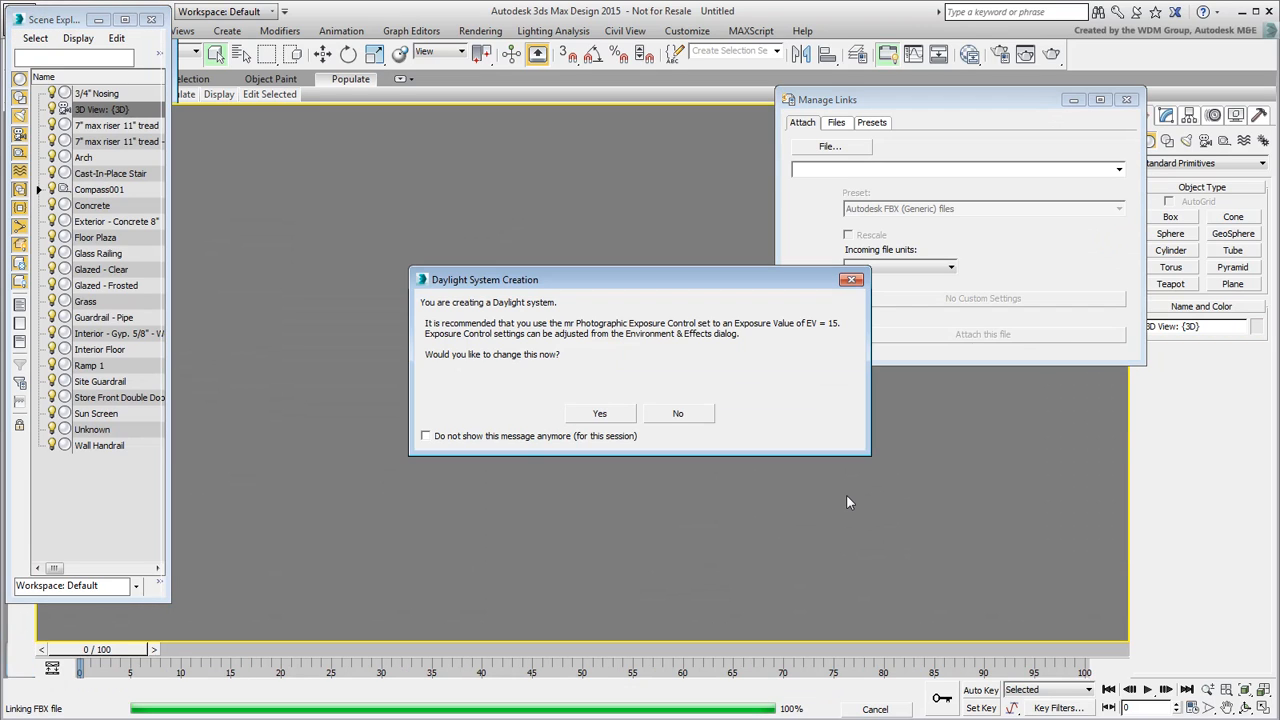
mouse_move(826, 500)
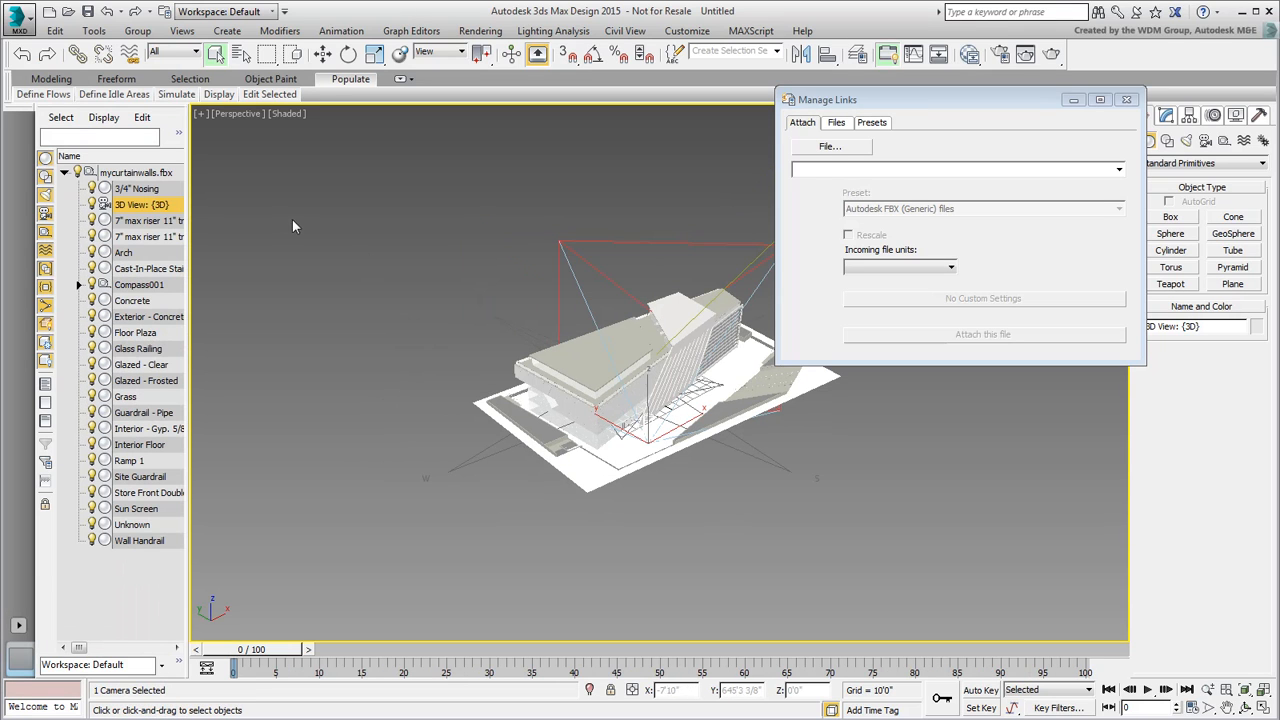
Close Manage Links, zoom to the facade, select a Glazed - Frosted panel, and orbit the corner.
left_click(1125, 99)
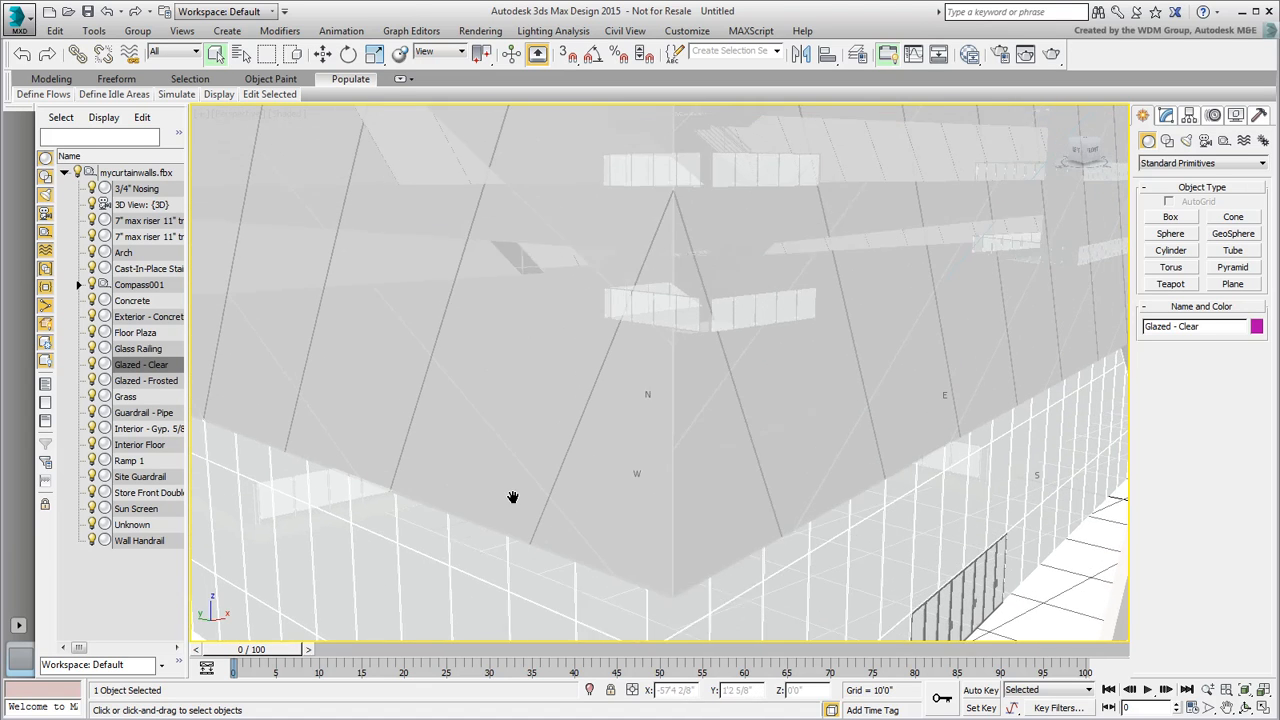
left_click_drag(513, 498, 511, 378)
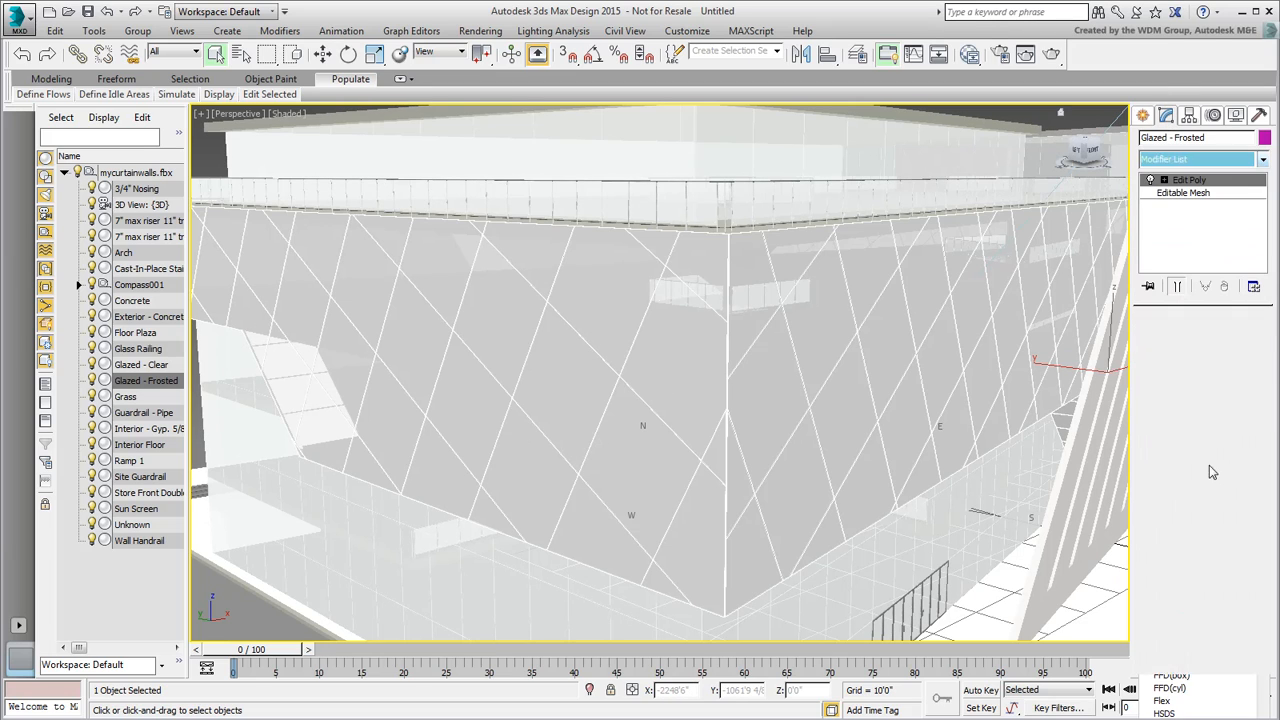
left_click(515, 320)
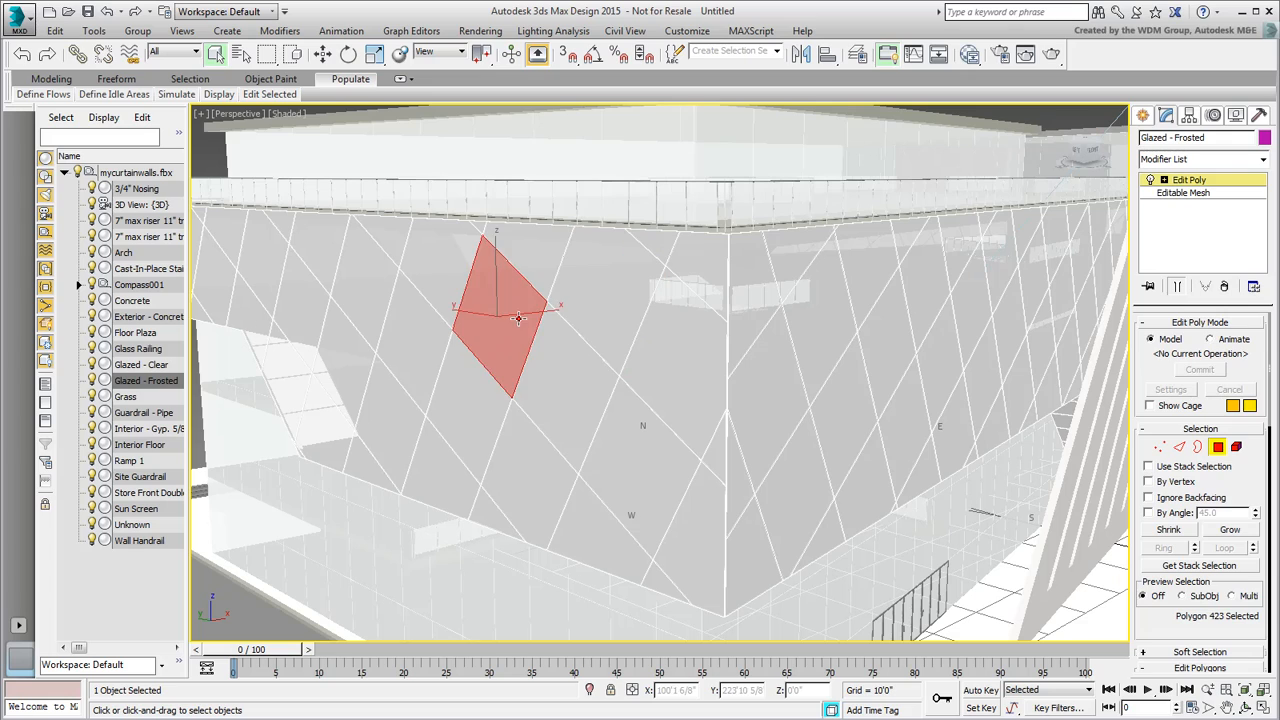
left_click_drag(518, 318, 625, 470)
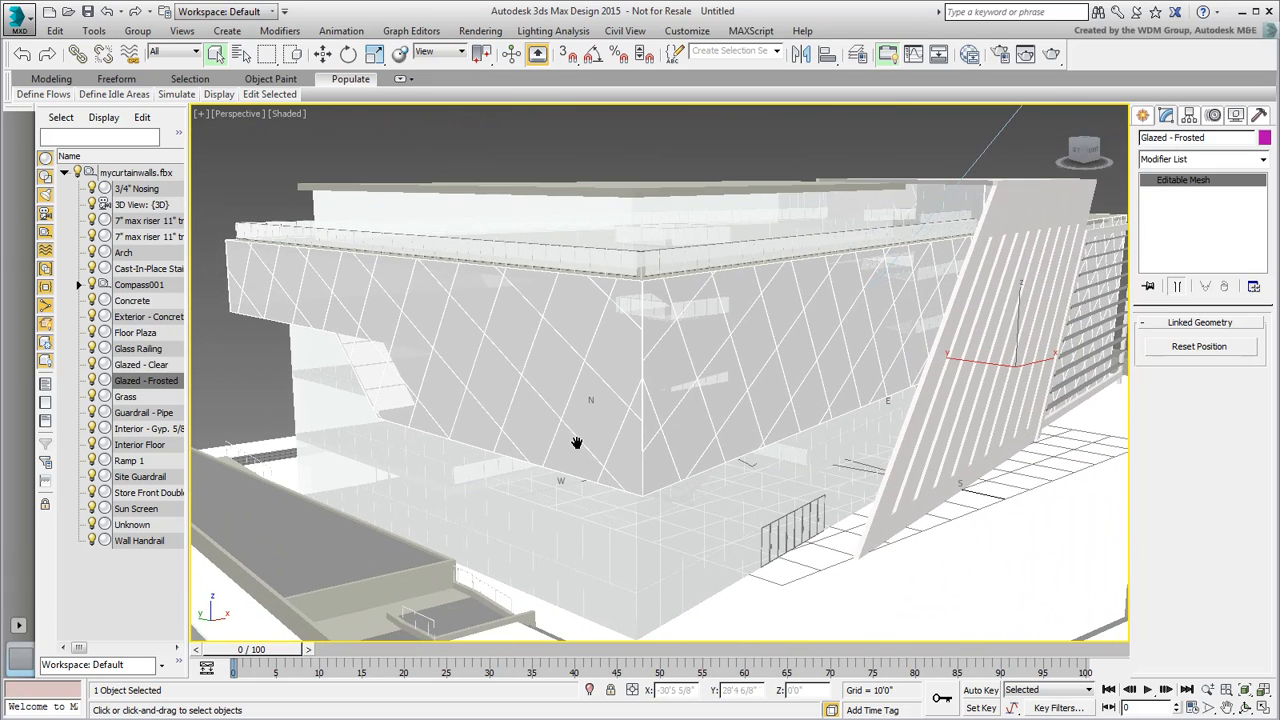
left_click_drag(576, 443, 434, 481)
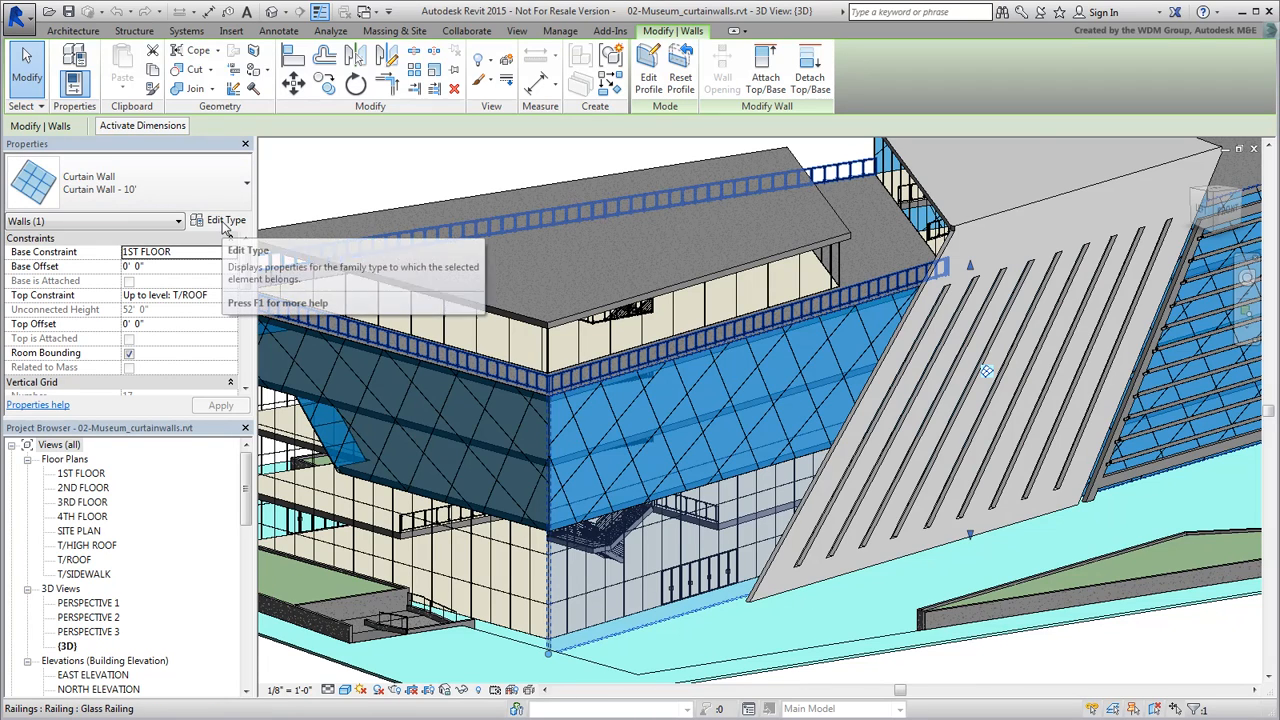
Duplicate the curtain wall type as 'Curtain Wall - NO GRIDLINES' with grid layout set to None.
left_click(225, 219)
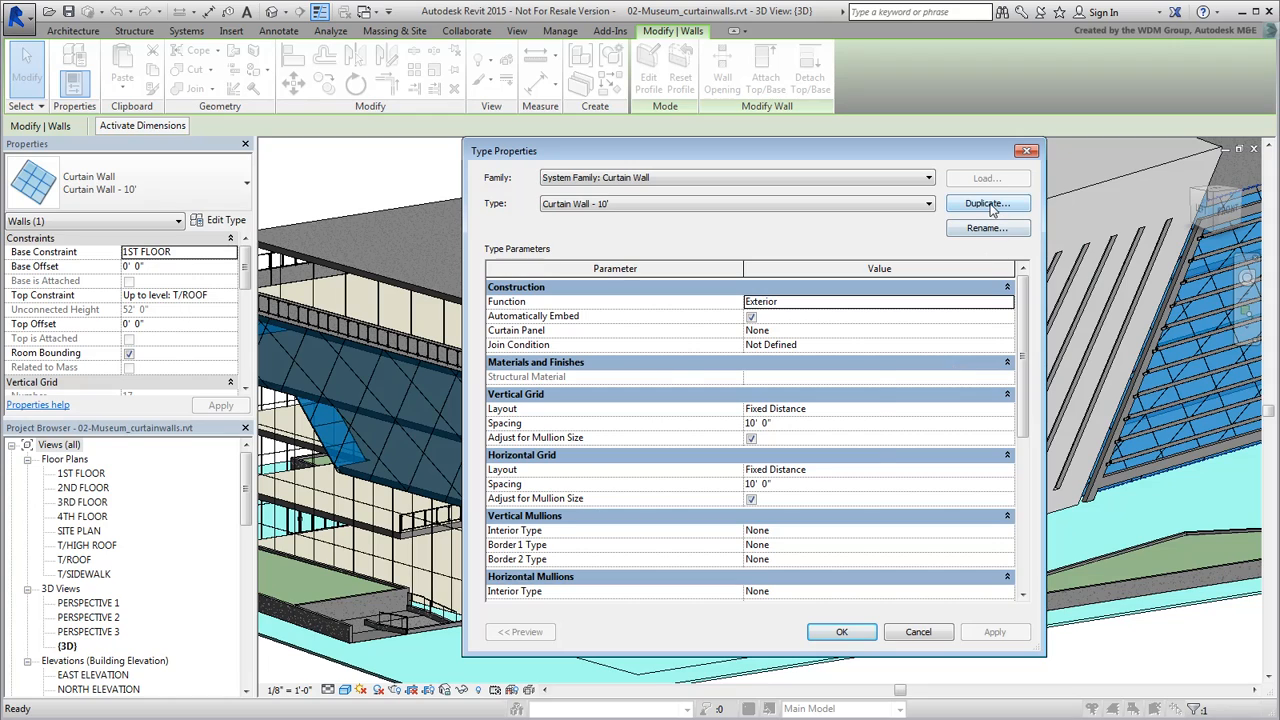
left_click(987, 204)
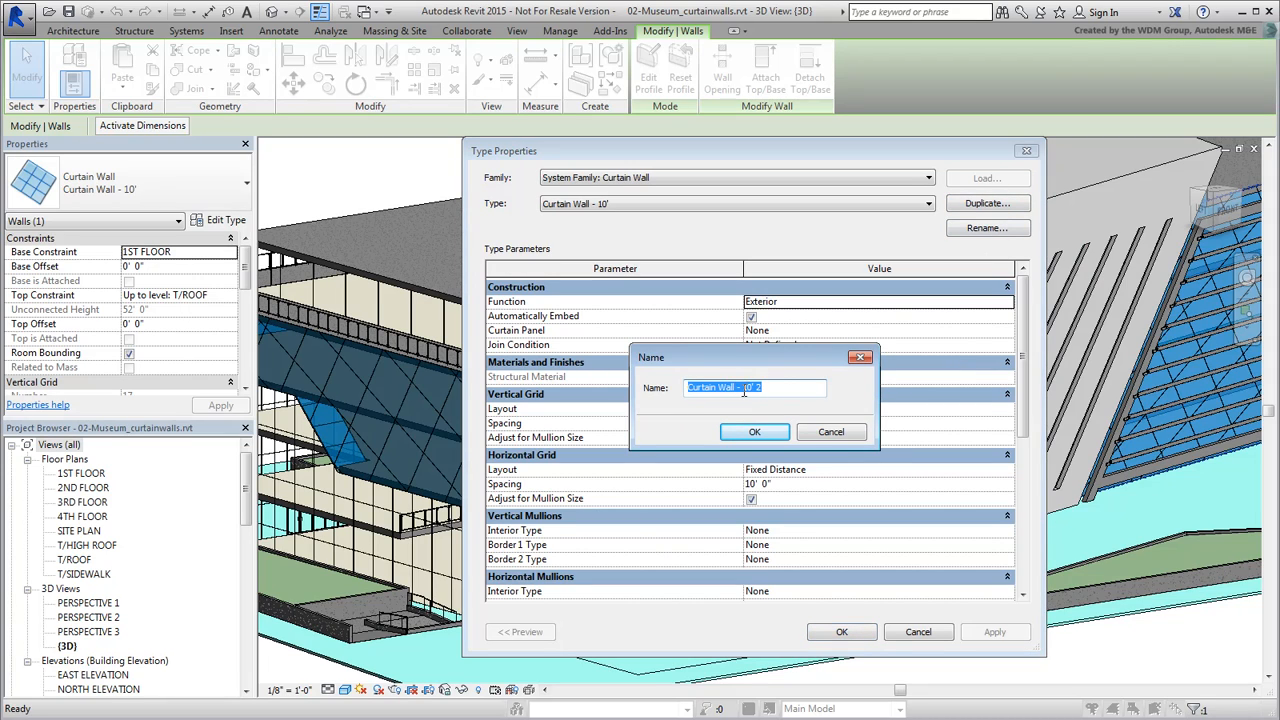
type("Curtain Wall - NO GRIDLINES")
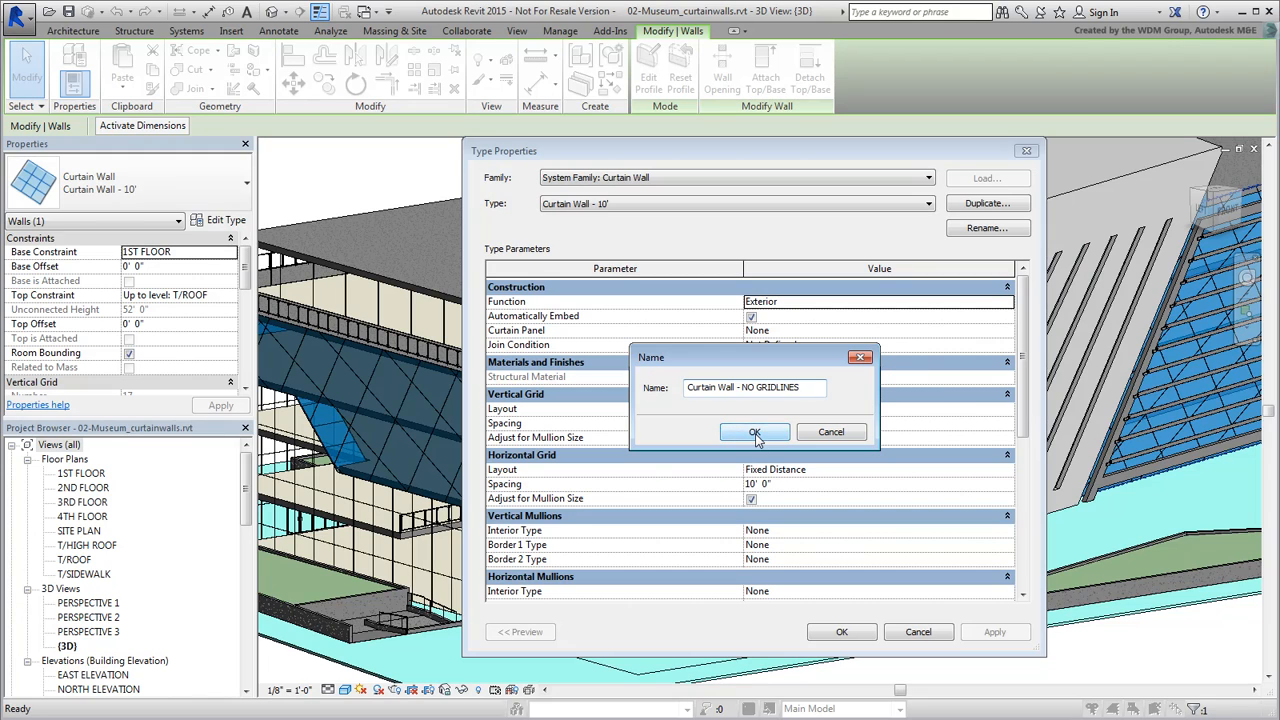
left_click(754, 432)
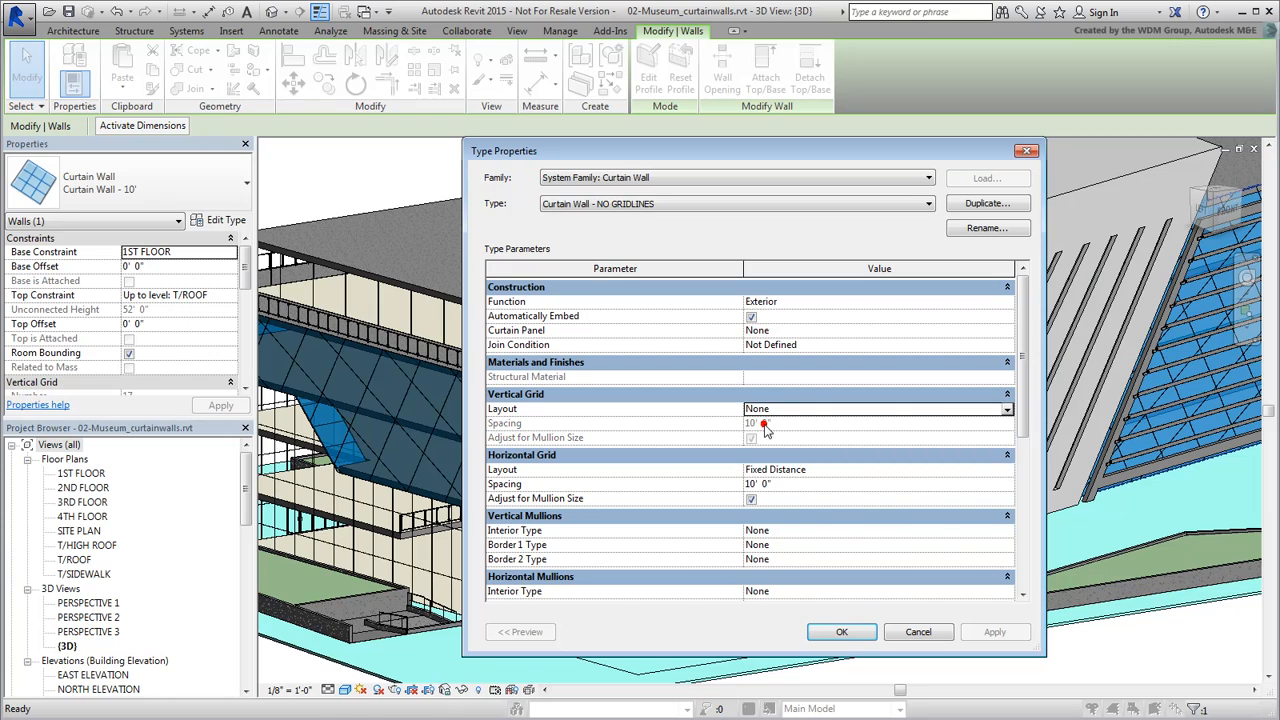
left_click(1008, 469)
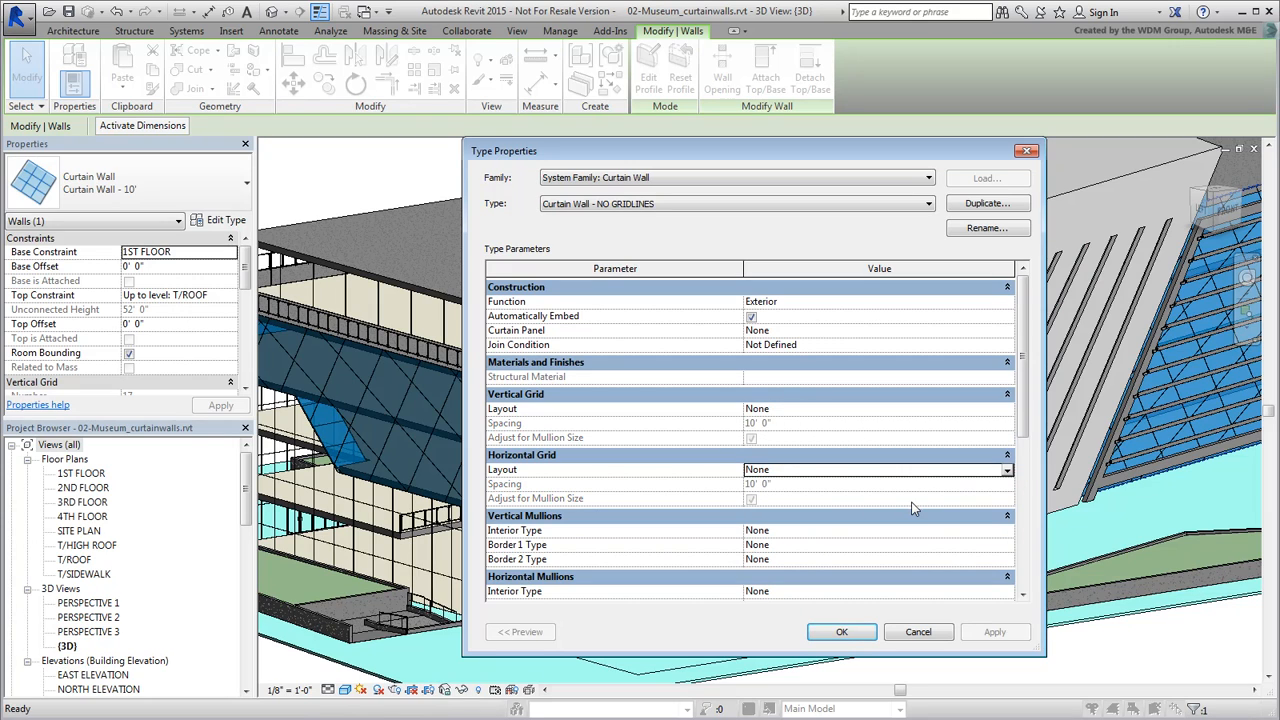
left_click(842, 632)
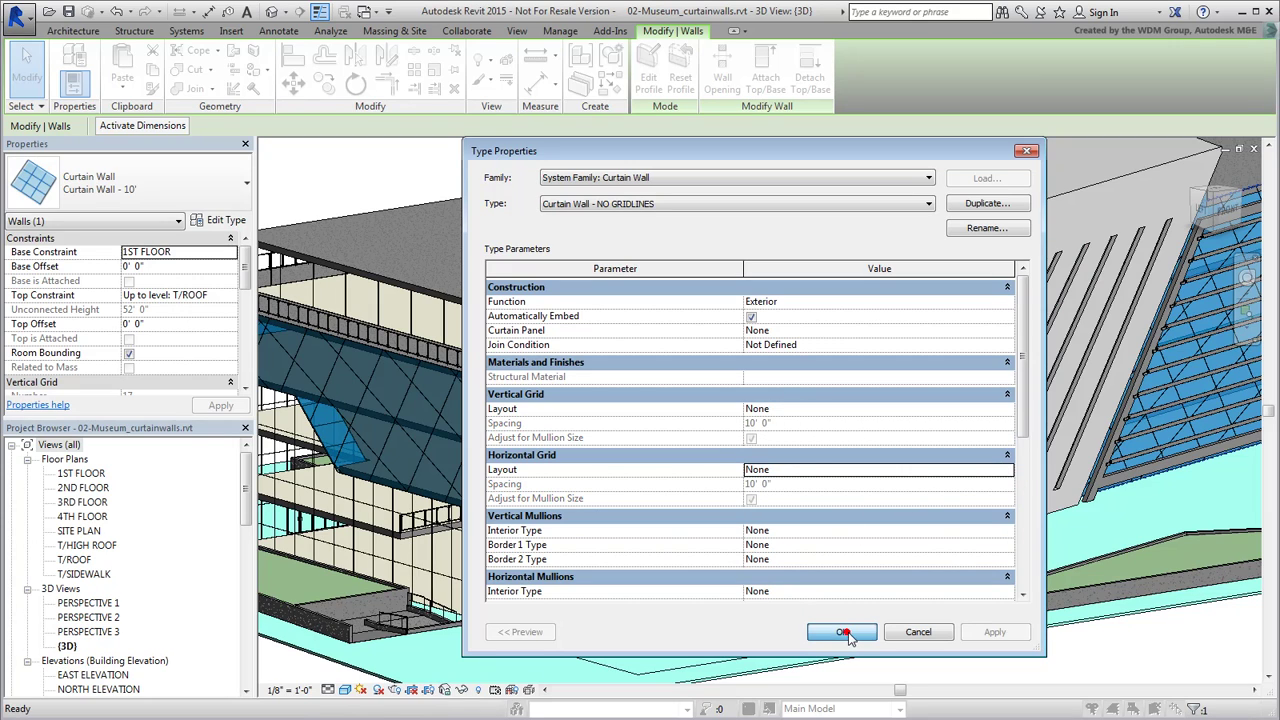
left_click(841, 632)
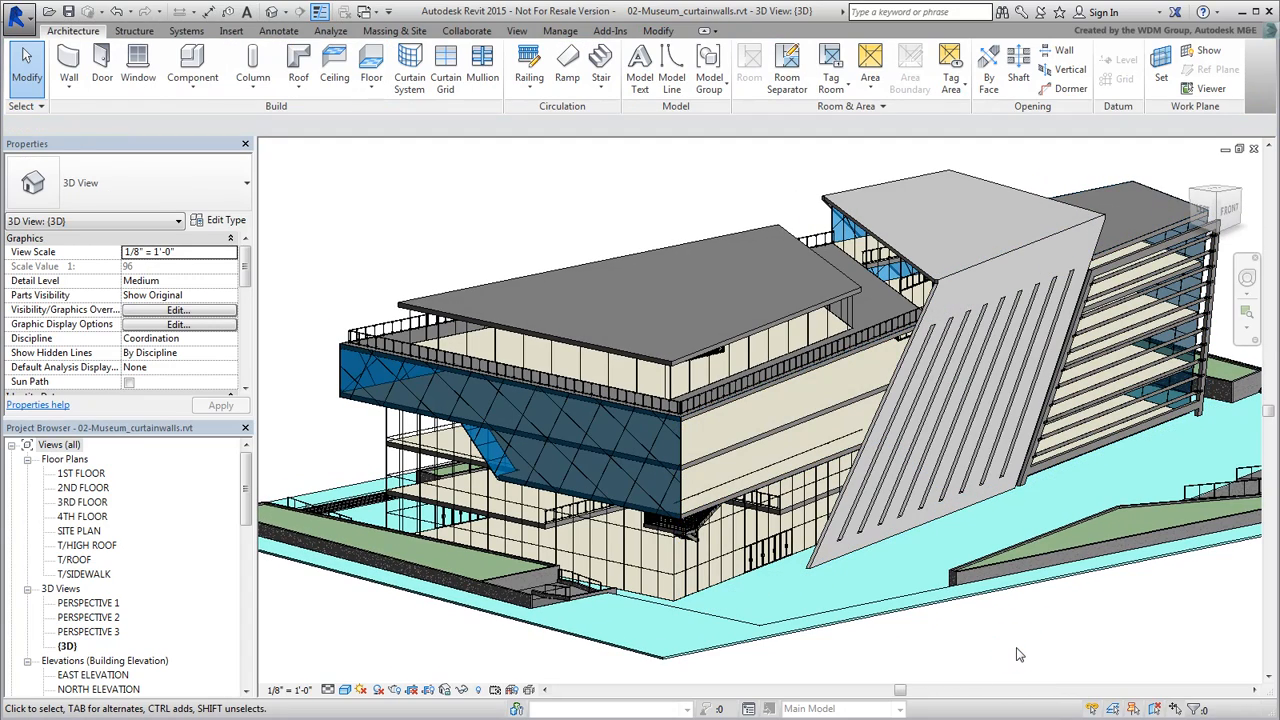
mouse_move(1010, 655)
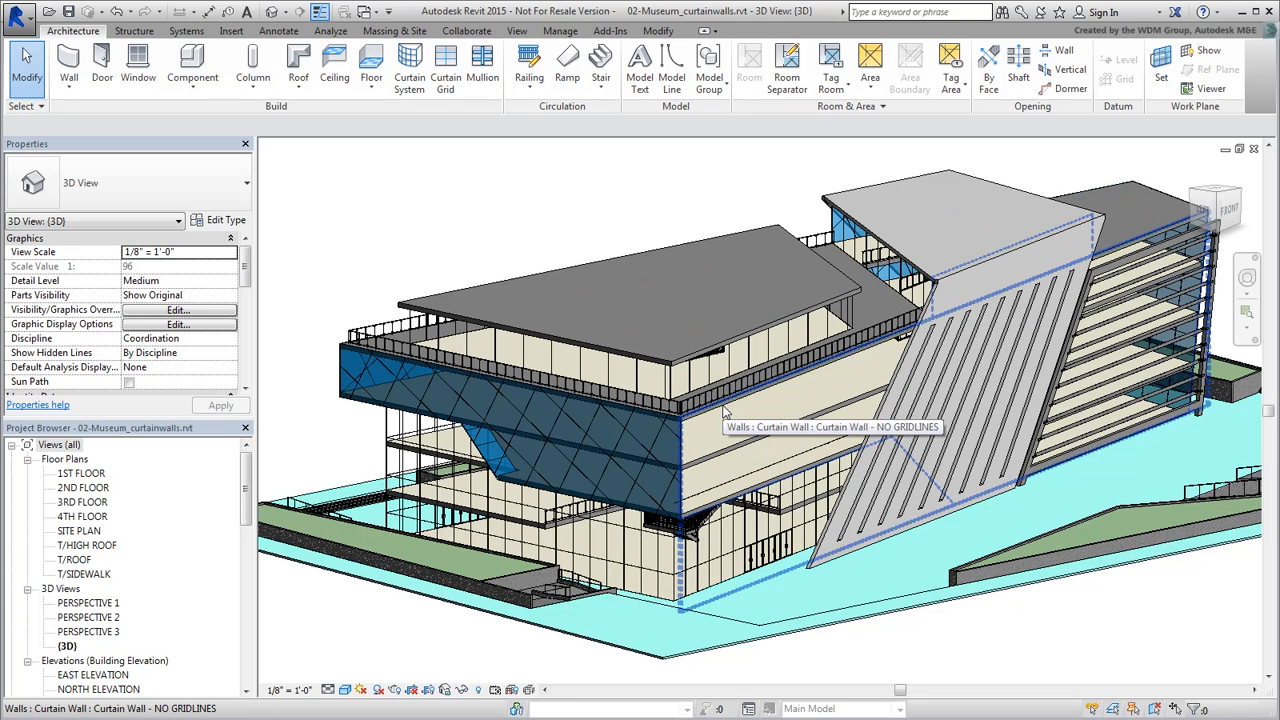
Tab-select the gridless wall's panel and change it to System Panel Glazed - Frosted.
key("Tab")
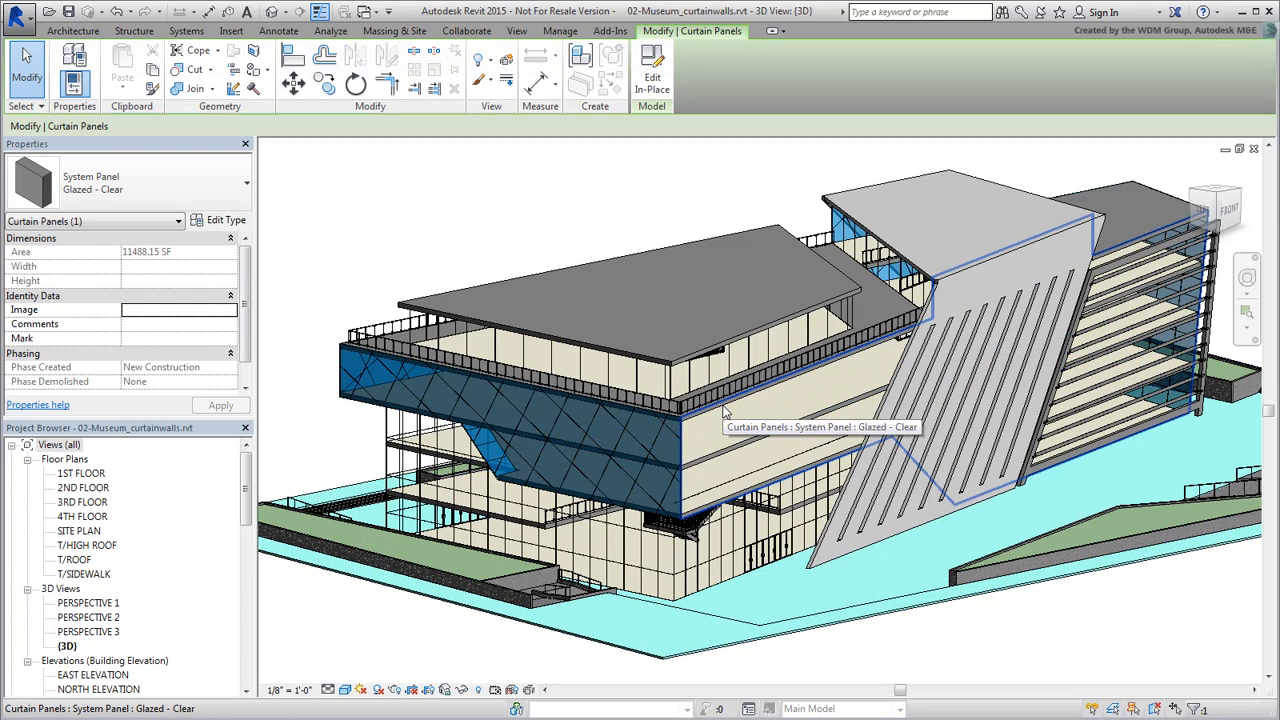
mouse_move(335, 212)
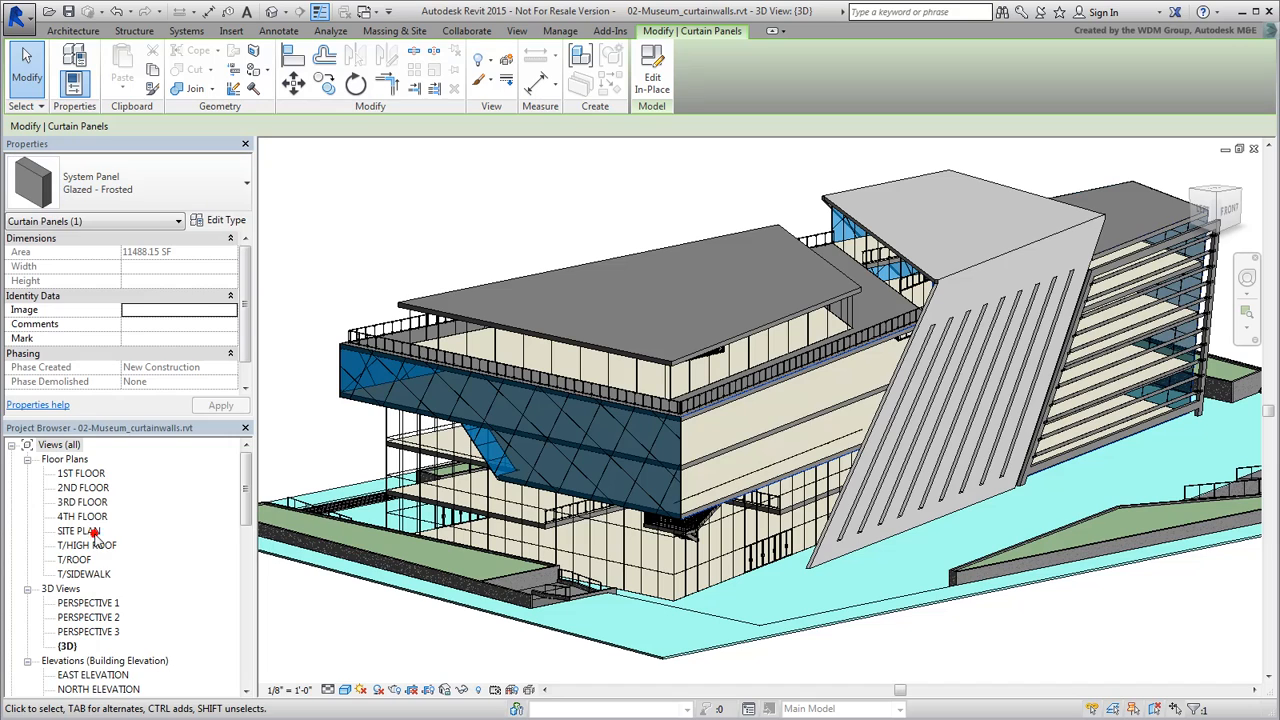
left_click(933, 644)
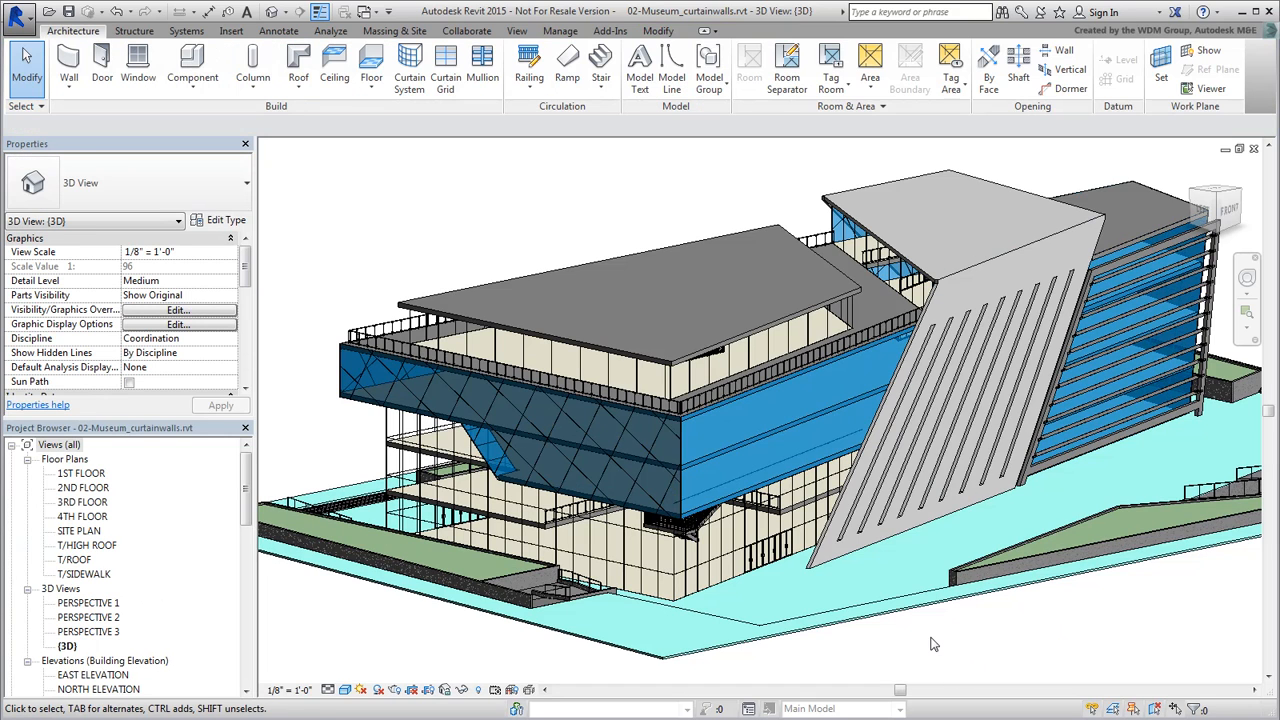
left_click(515, 415)
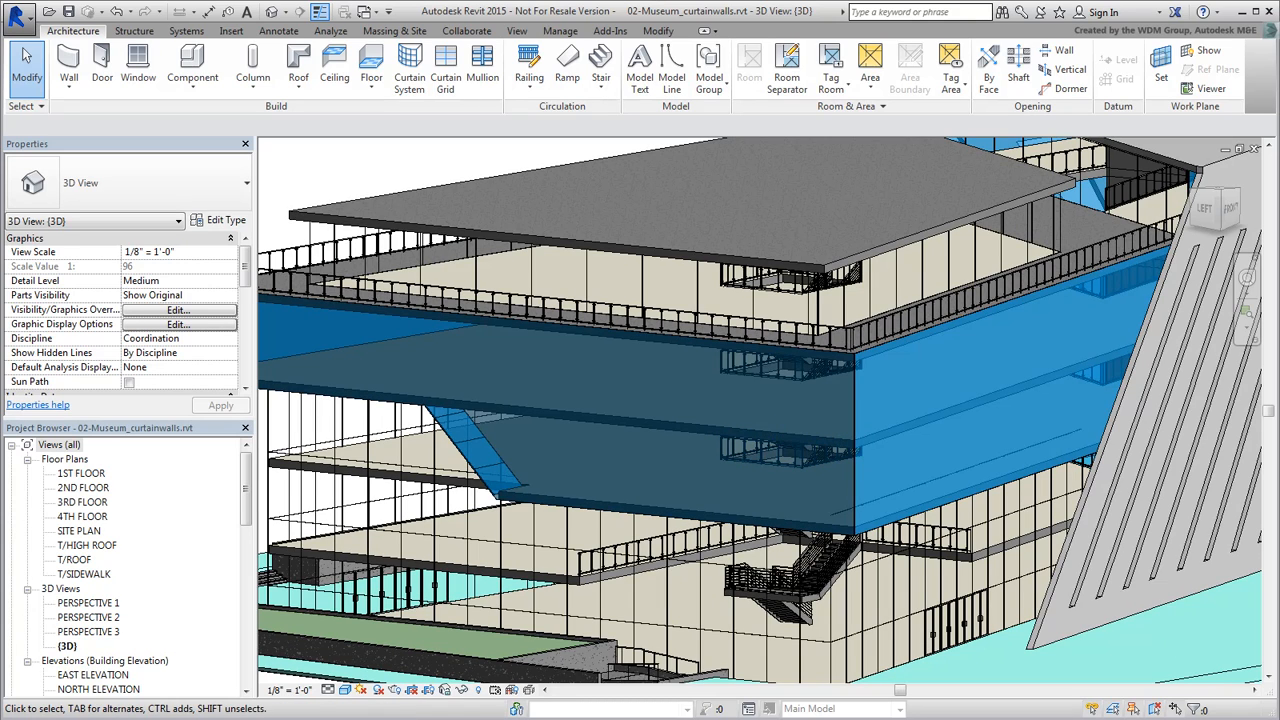
Select the rooftop curtain wall and switch it to Curtain Wall - 6' in the Type Selector.
left_click(920, 247)
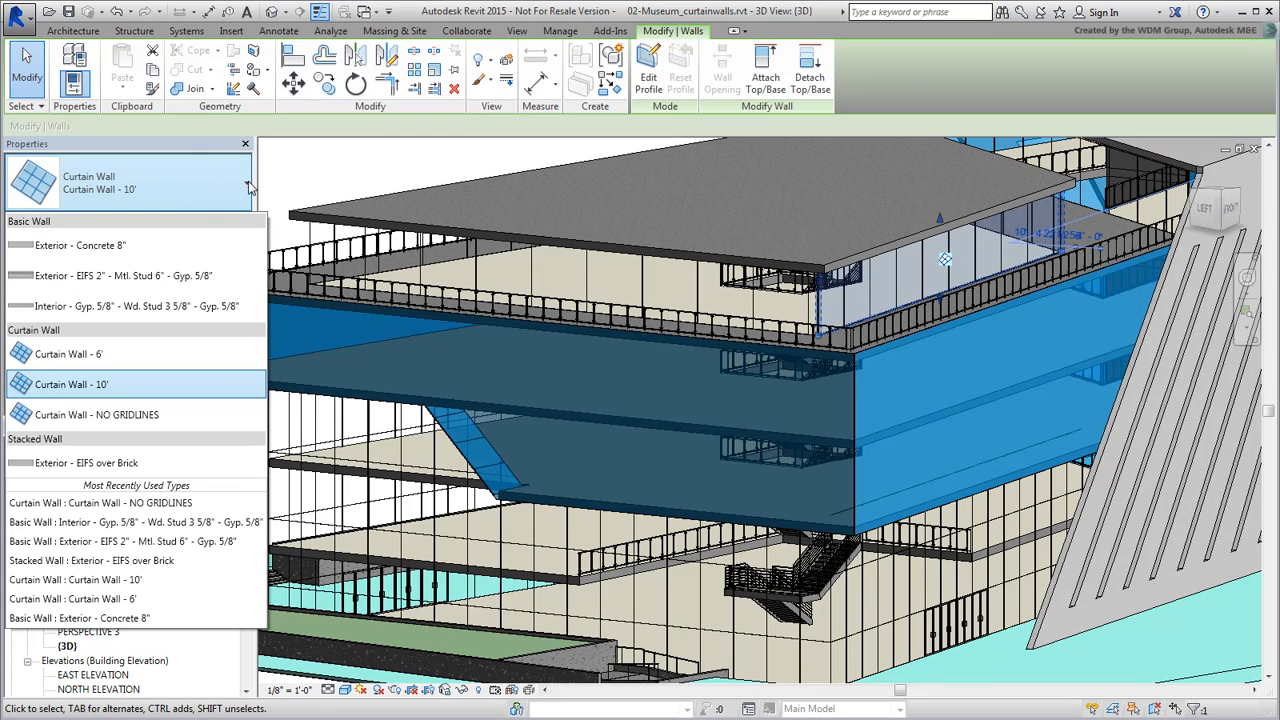
left_click(68, 353)
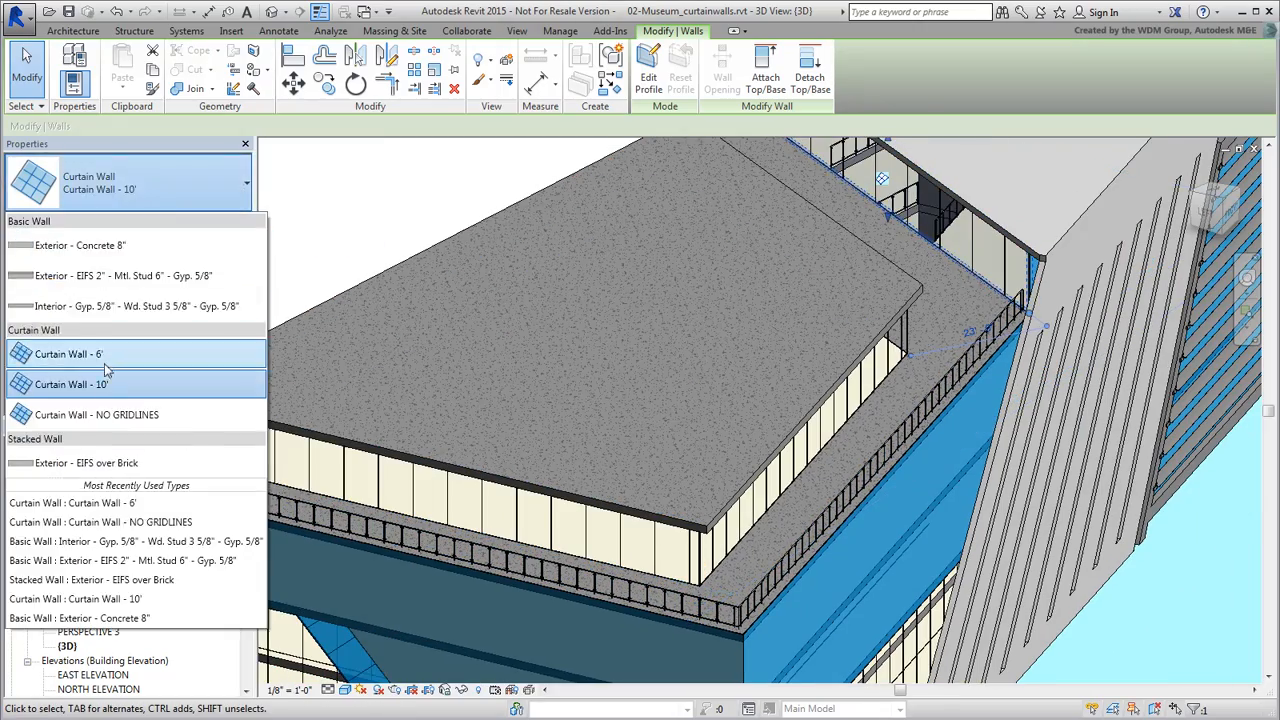
left_click(68, 354)
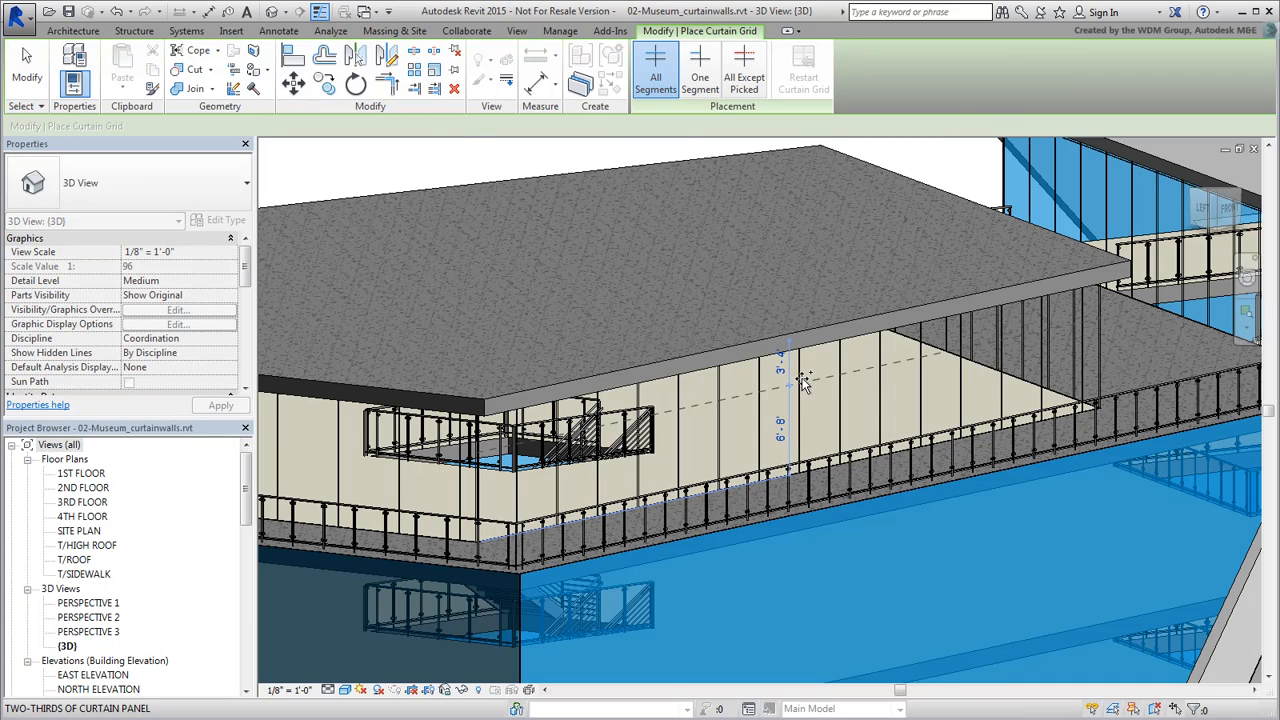
mouse_move(802, 378)
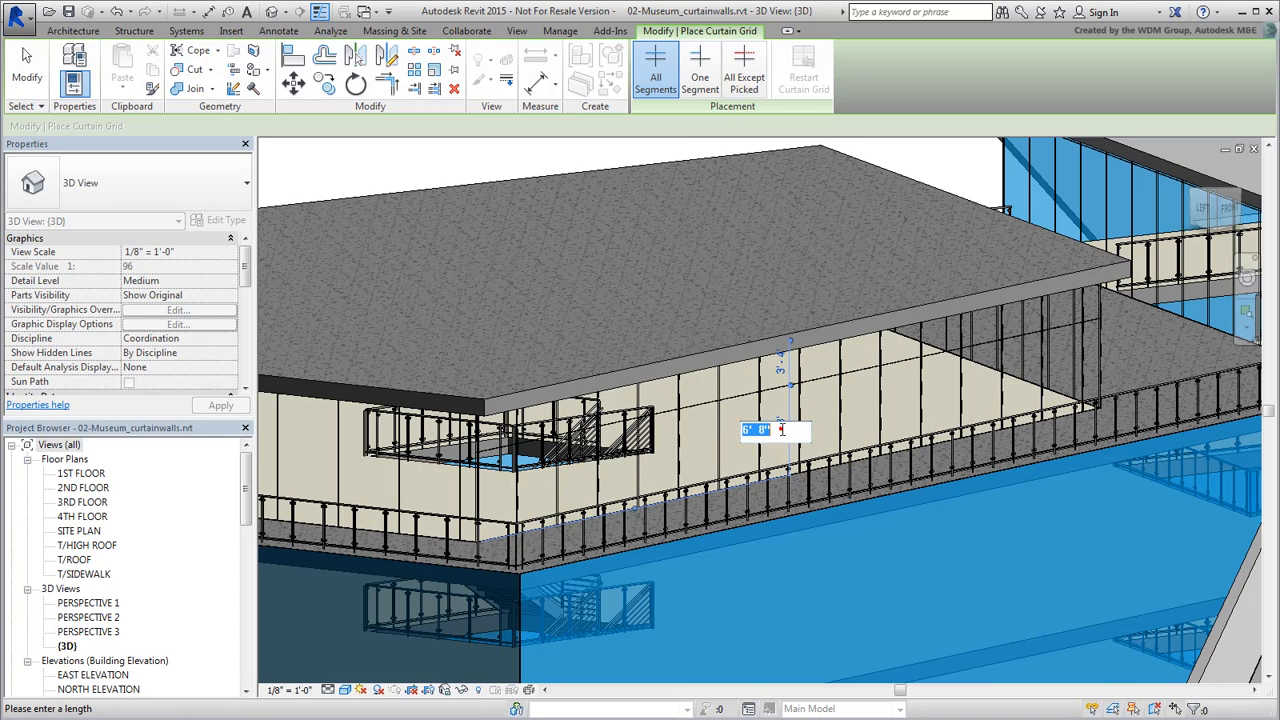
Enter 7 in the new gridline's temporary dimension to place it above the base.
type("7")
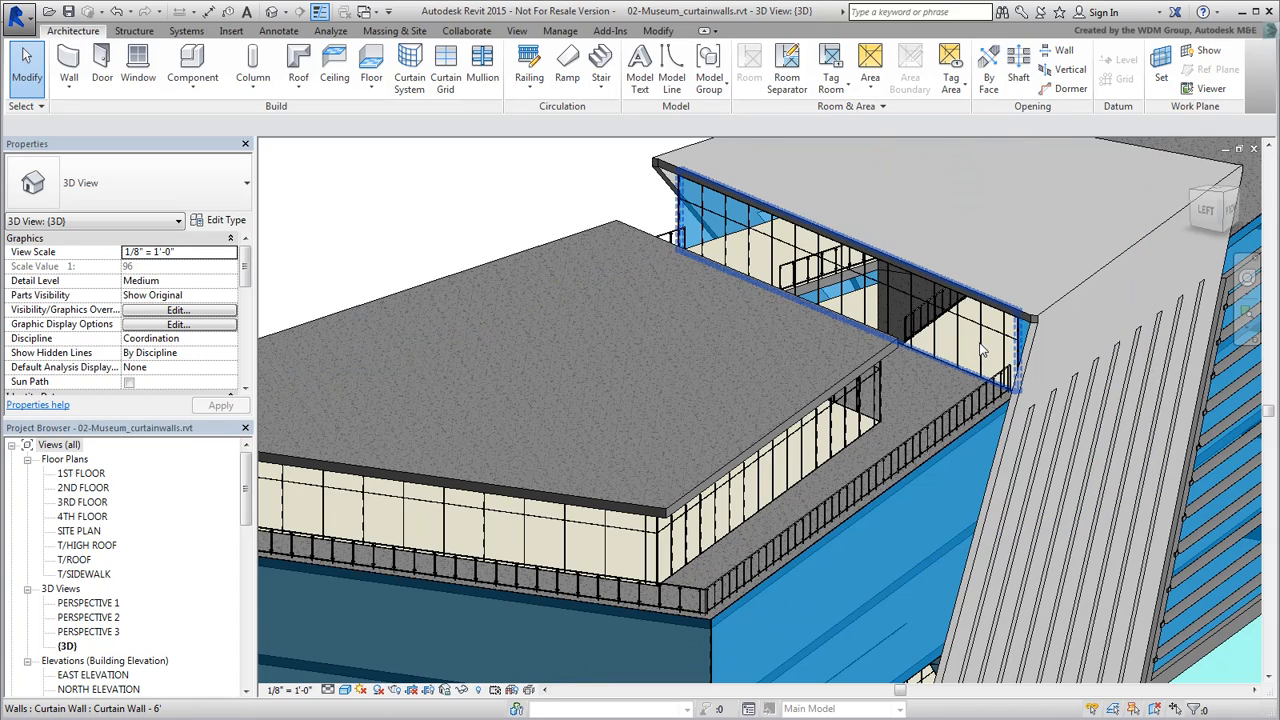
Tab-select the lower 6'x7' panel and change it to Curtain Wall-Store Front-Dbl door.
key("Tab")
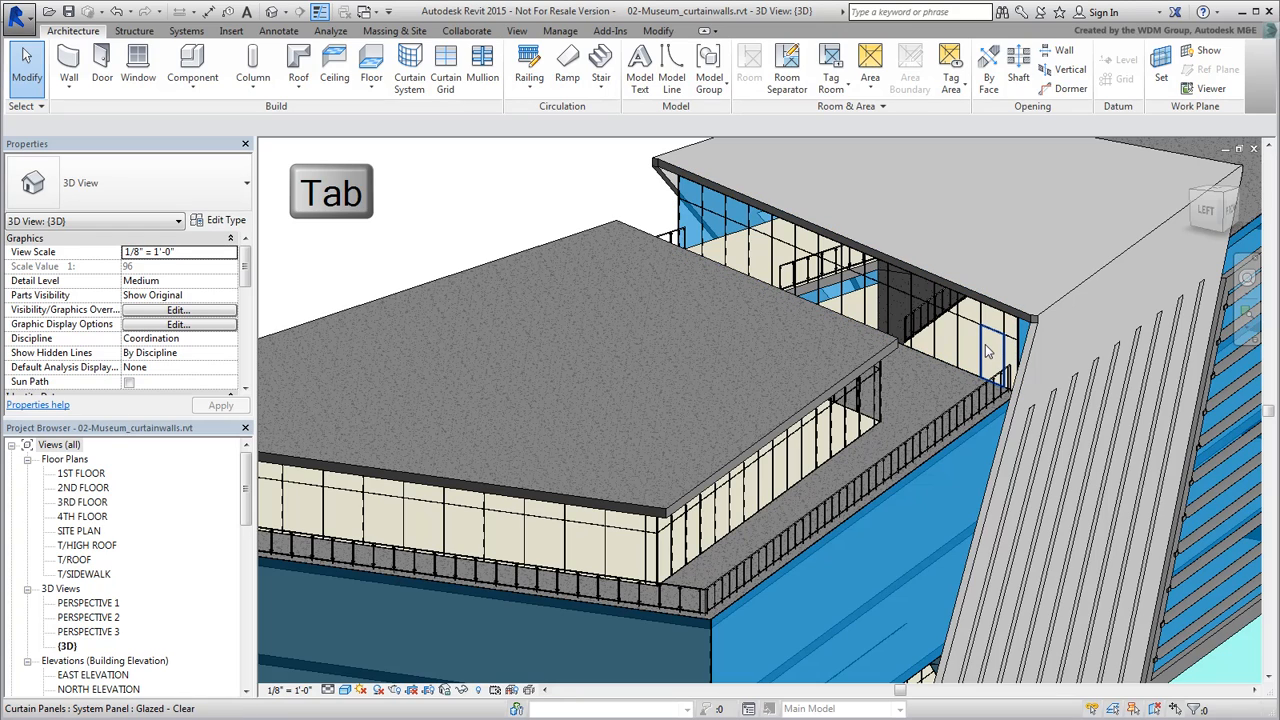
key("Tab")
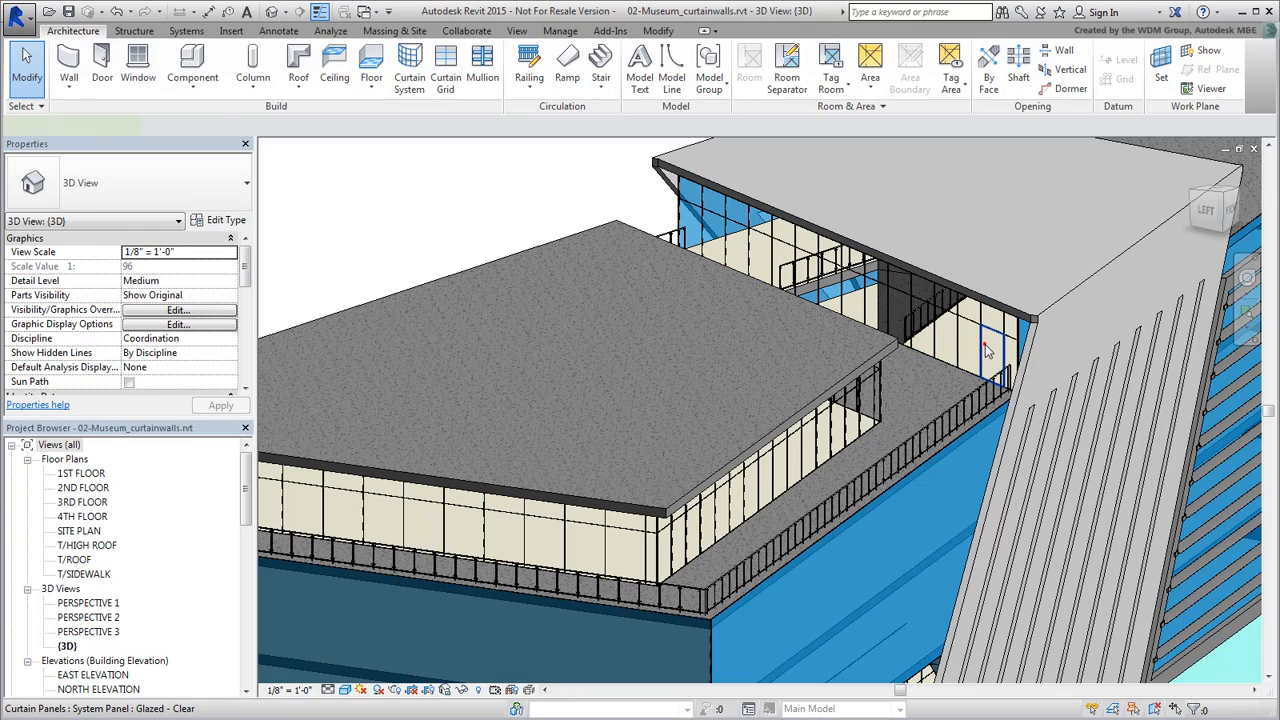
left_click(988, 350)
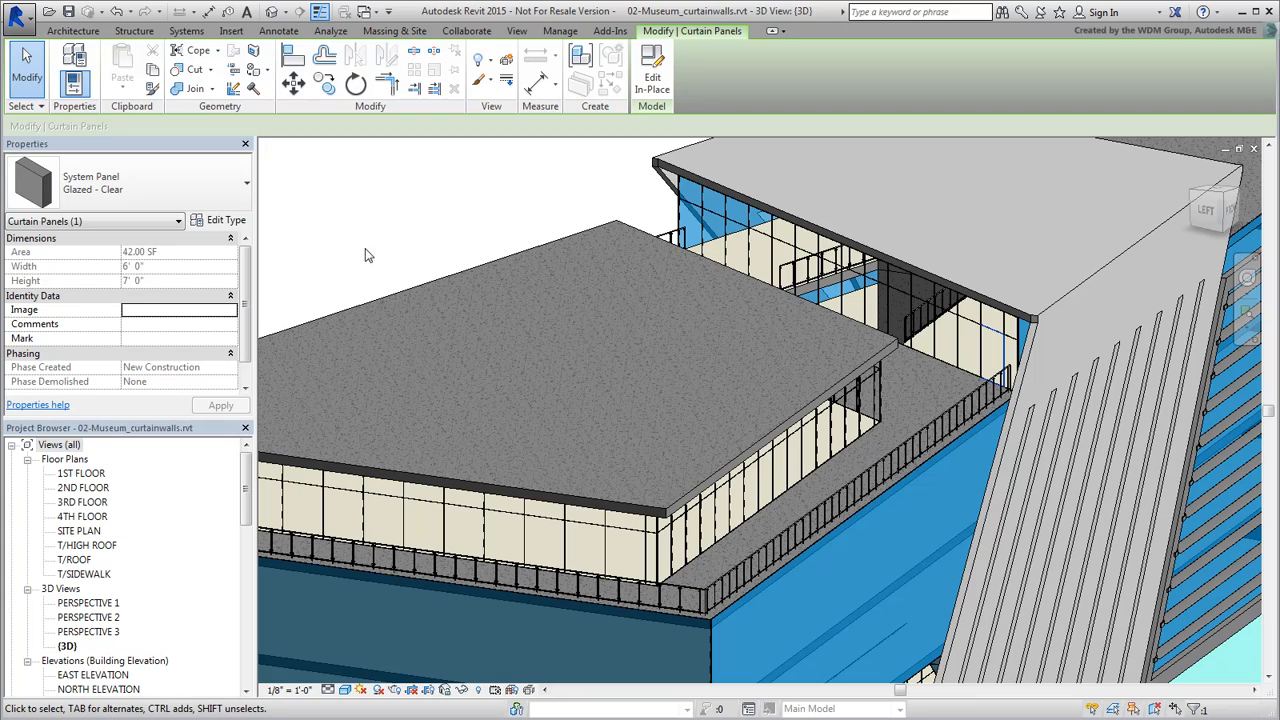
left_click(247, 183)
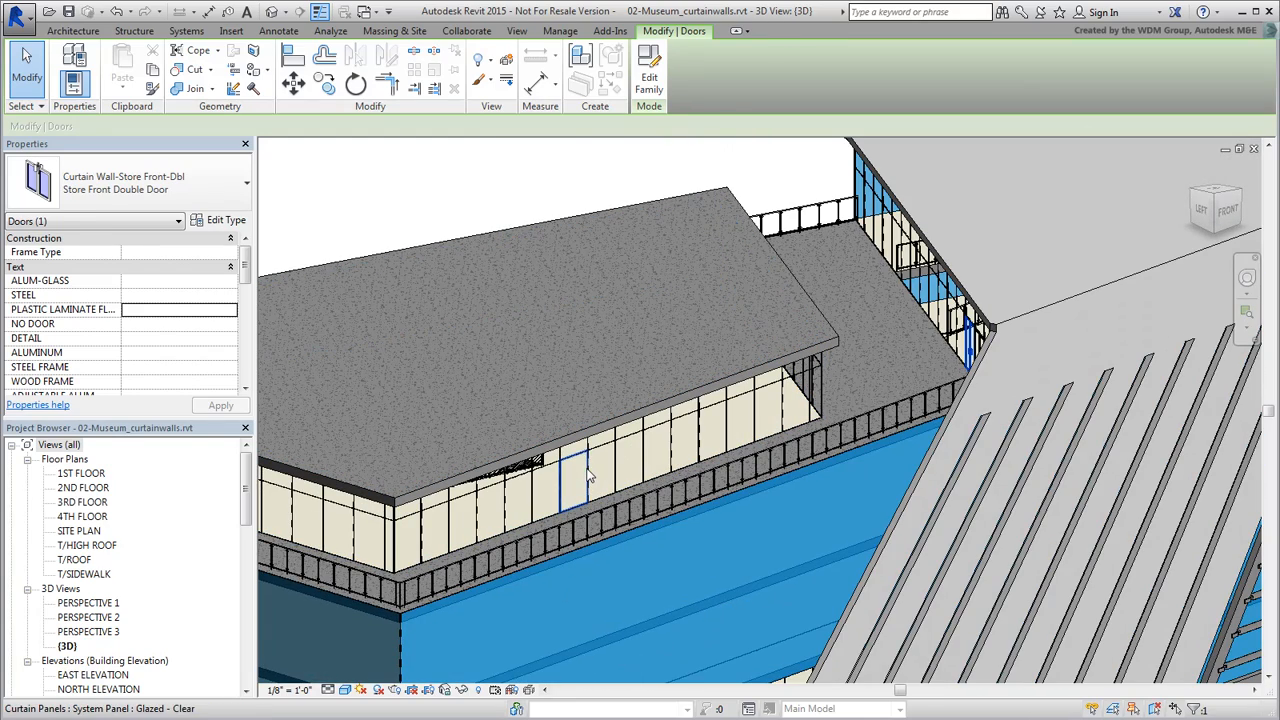
left_click(575, 487)
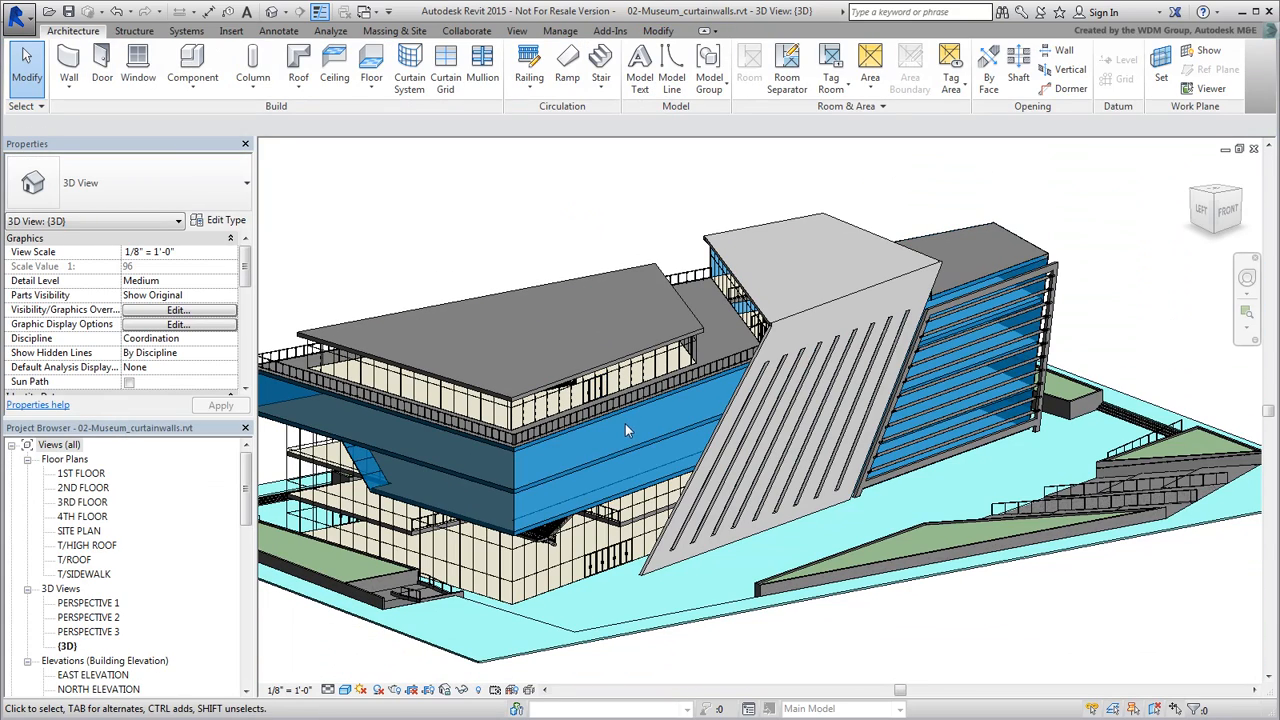
mouse_move(1034, 641)
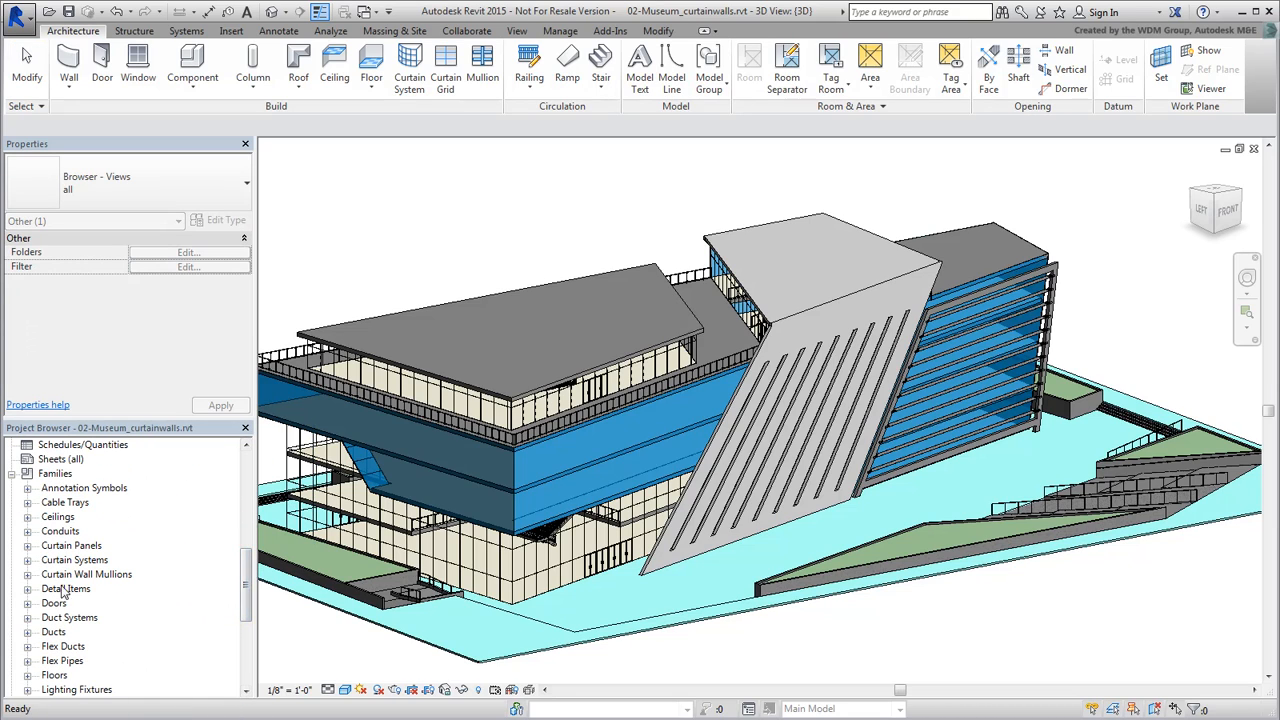
In Project Browser, duplicate Rectangular Mullion as '2x4' and open its Type Properties.
left_click(28, 574)
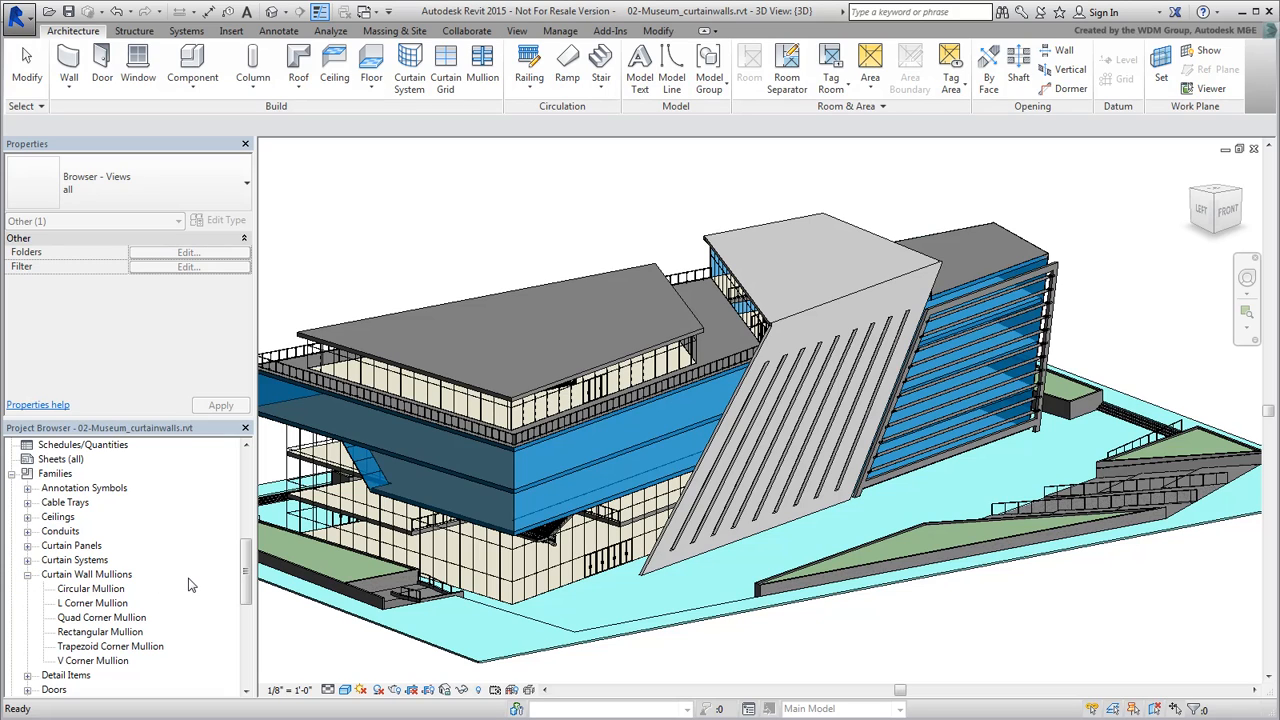
left_click(91, 633)
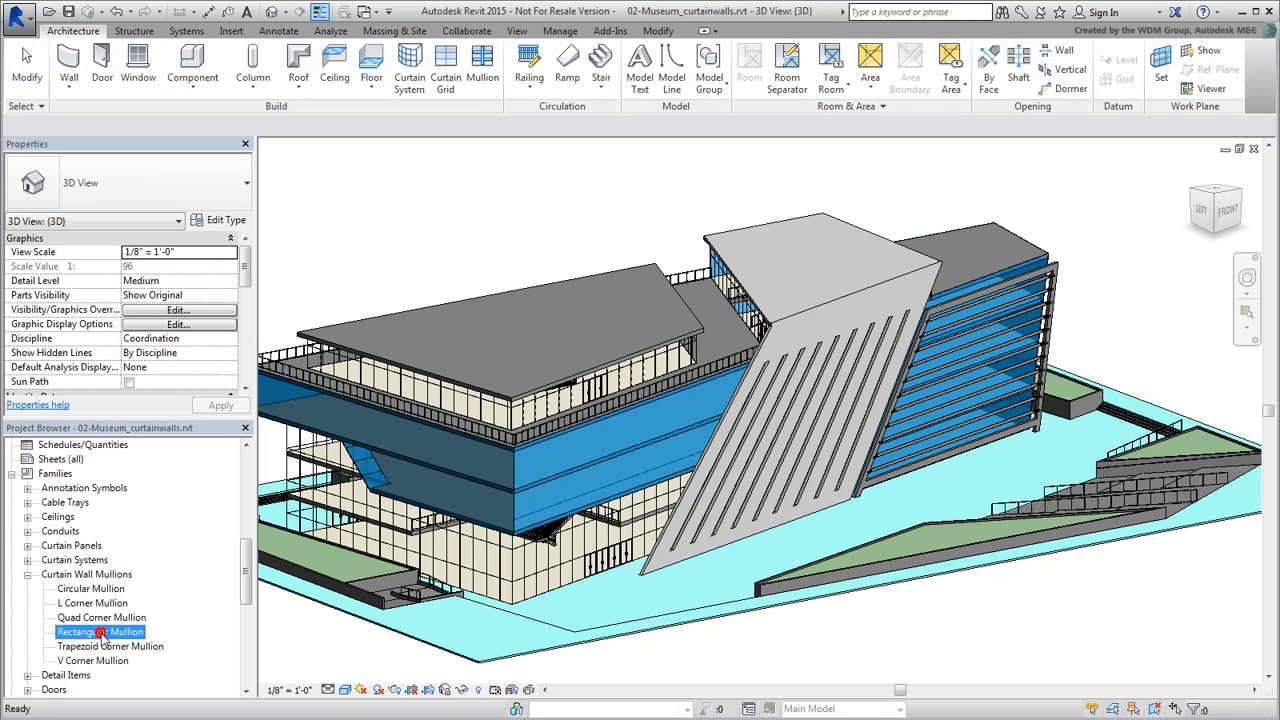
right_click(98, 632)
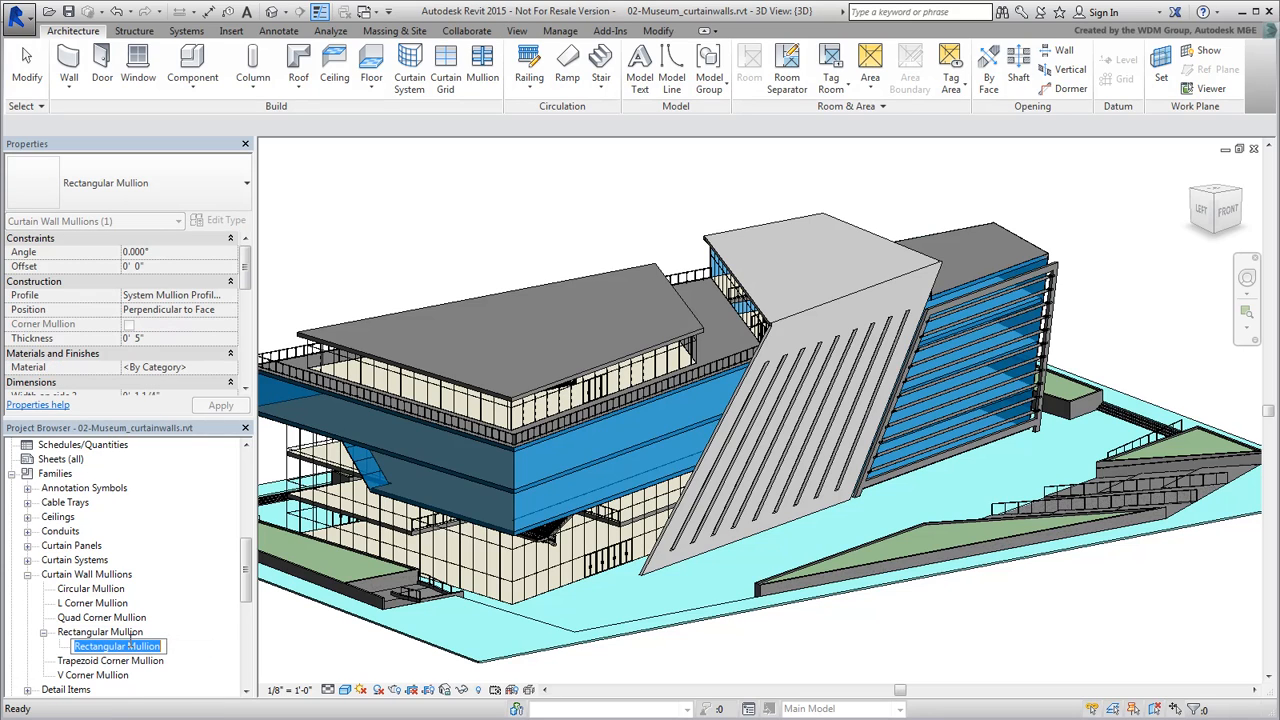
type("2x4")
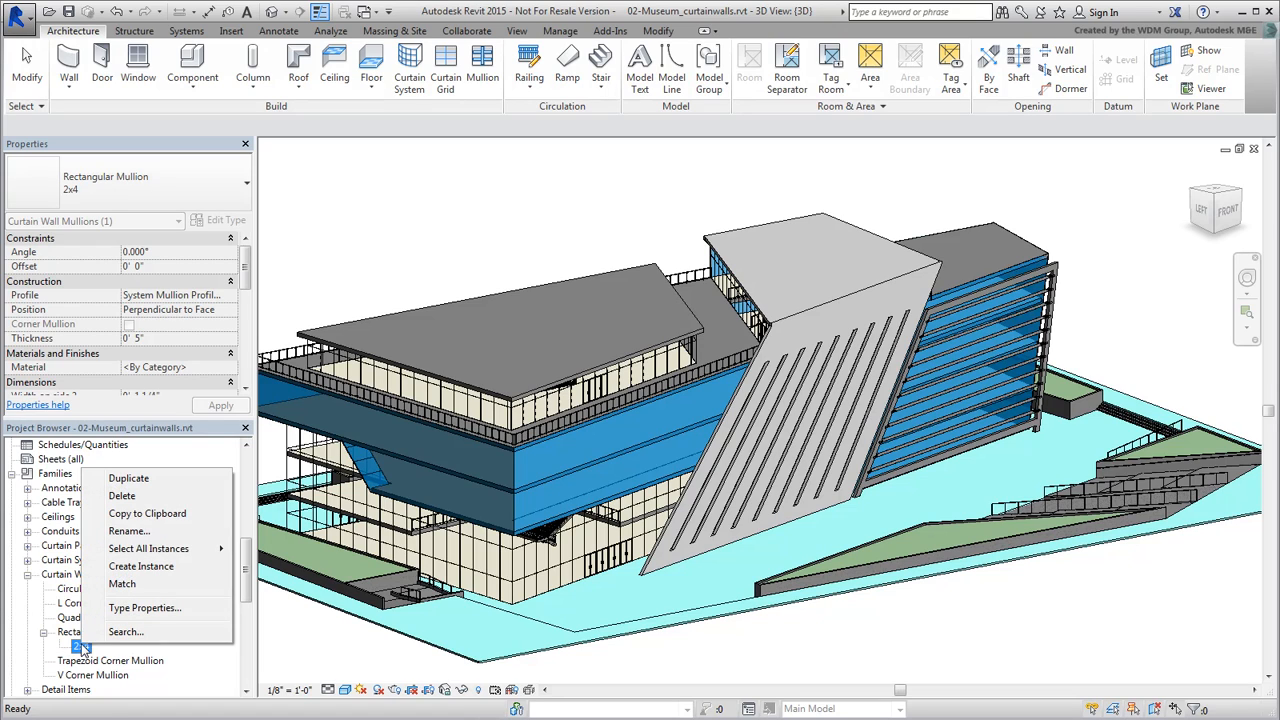
left_click(140, 608)
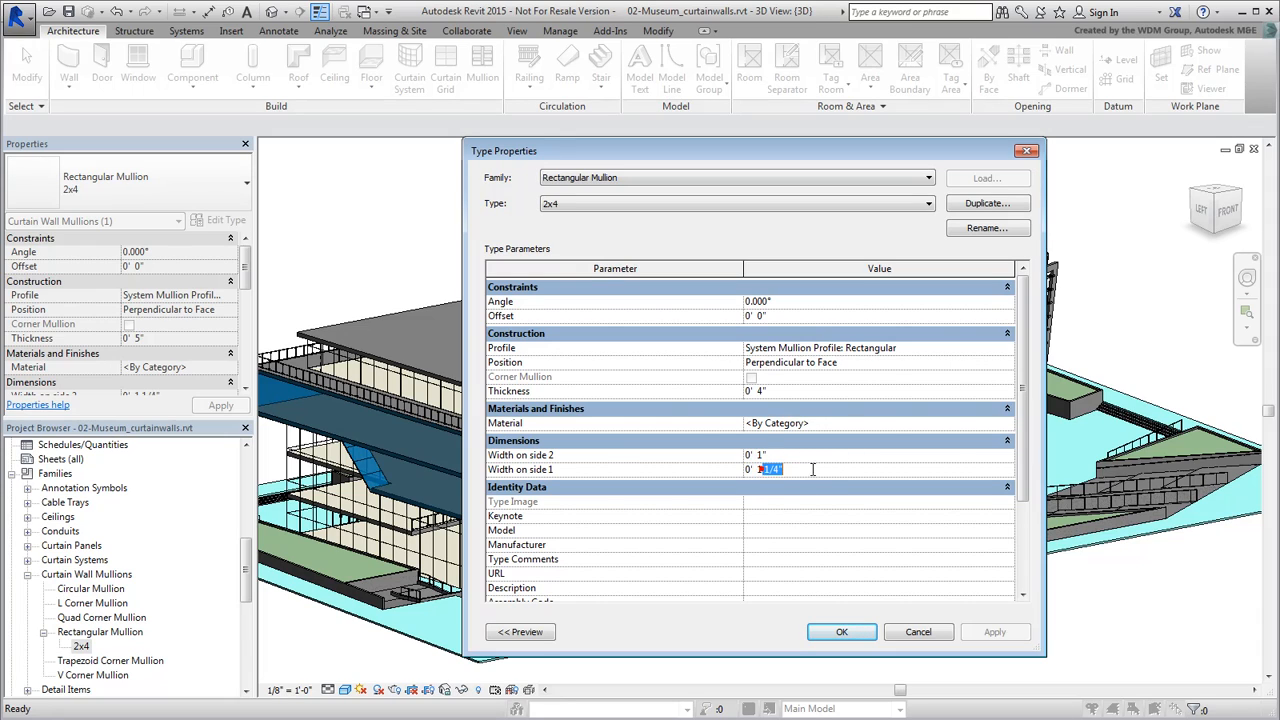
Enter the 1" mullion width, assign 00 - RAILINGS - POLISHED material, and confirm the 2x4 type.
type("0' 1\"")
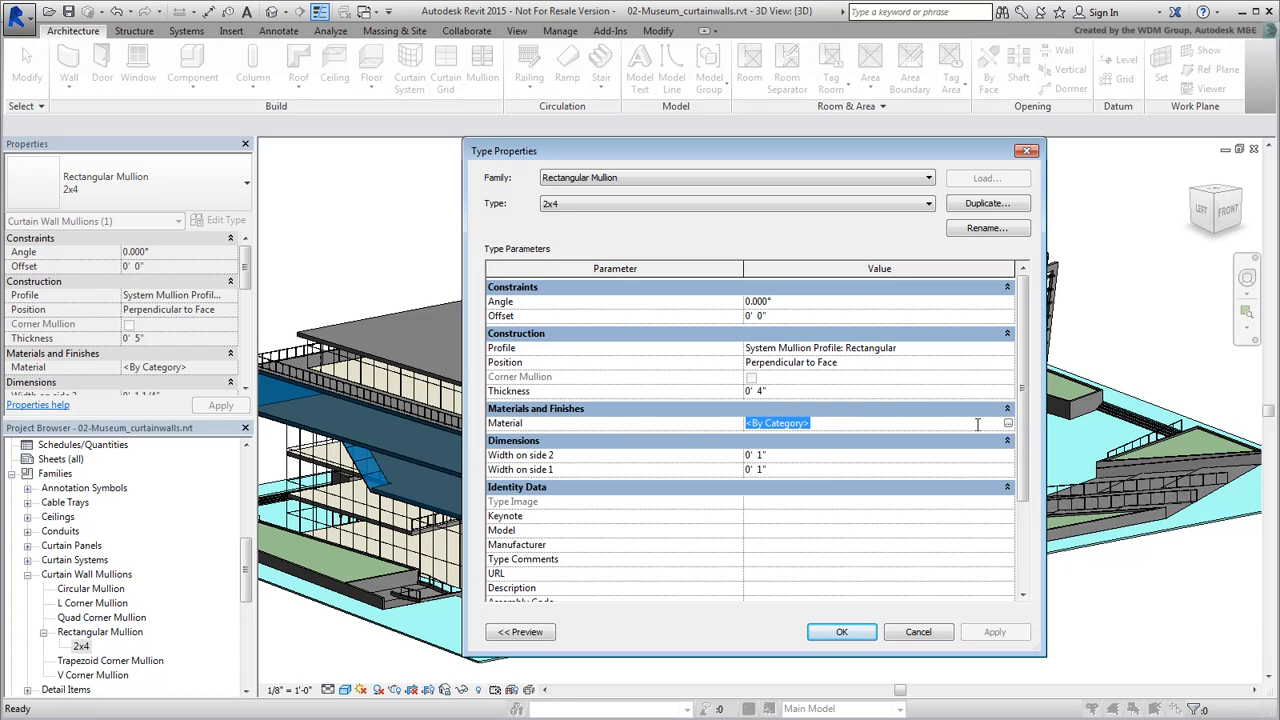
left_click(1007, 422)
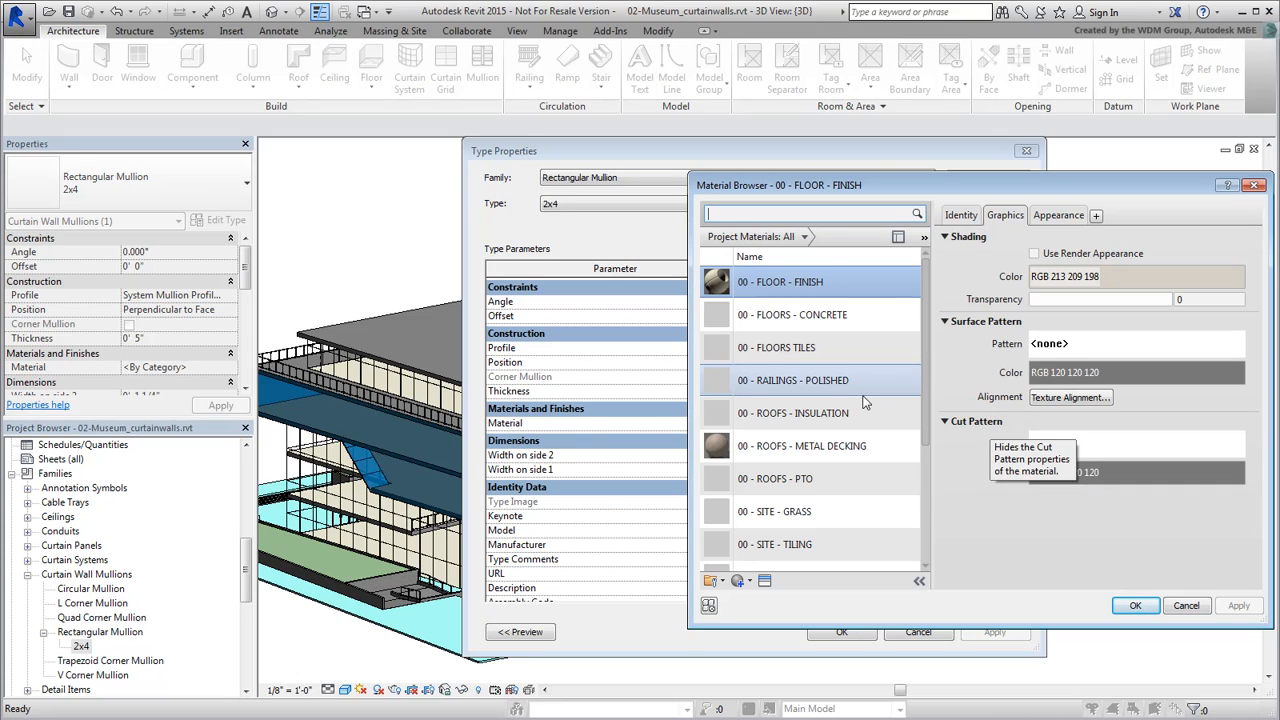
left_click(802, 380)
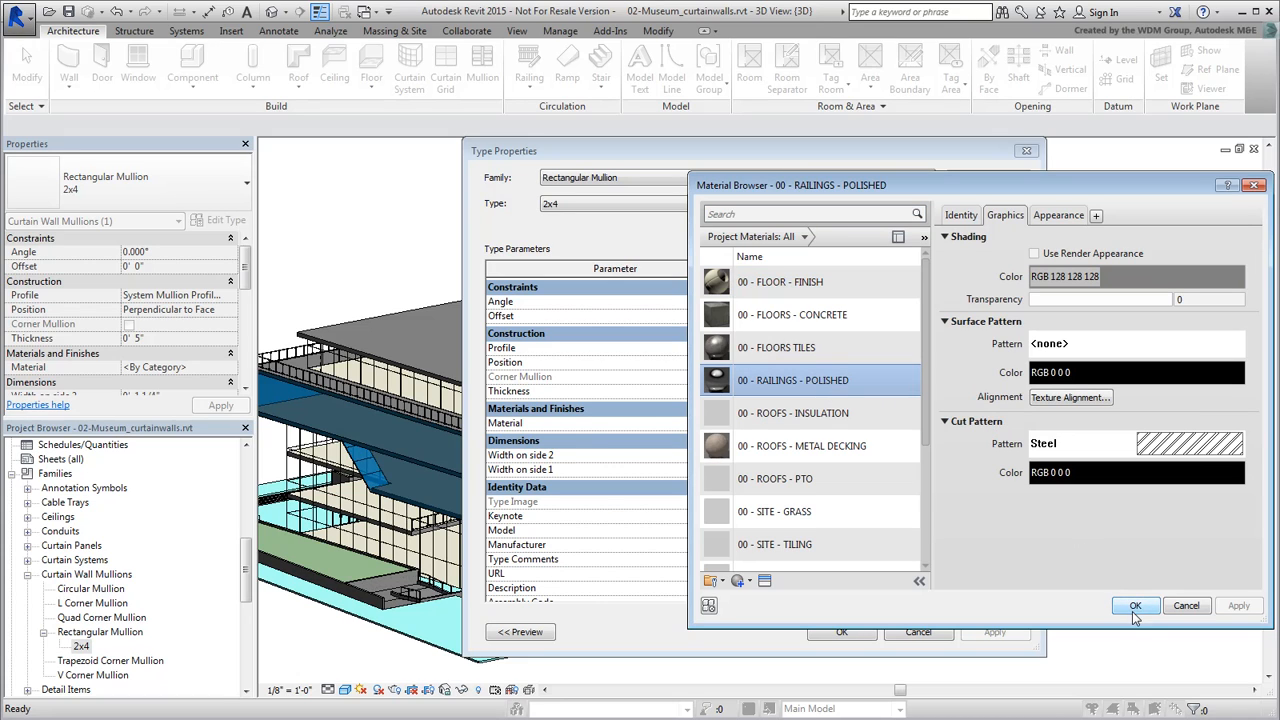
left_click(1133, 605)
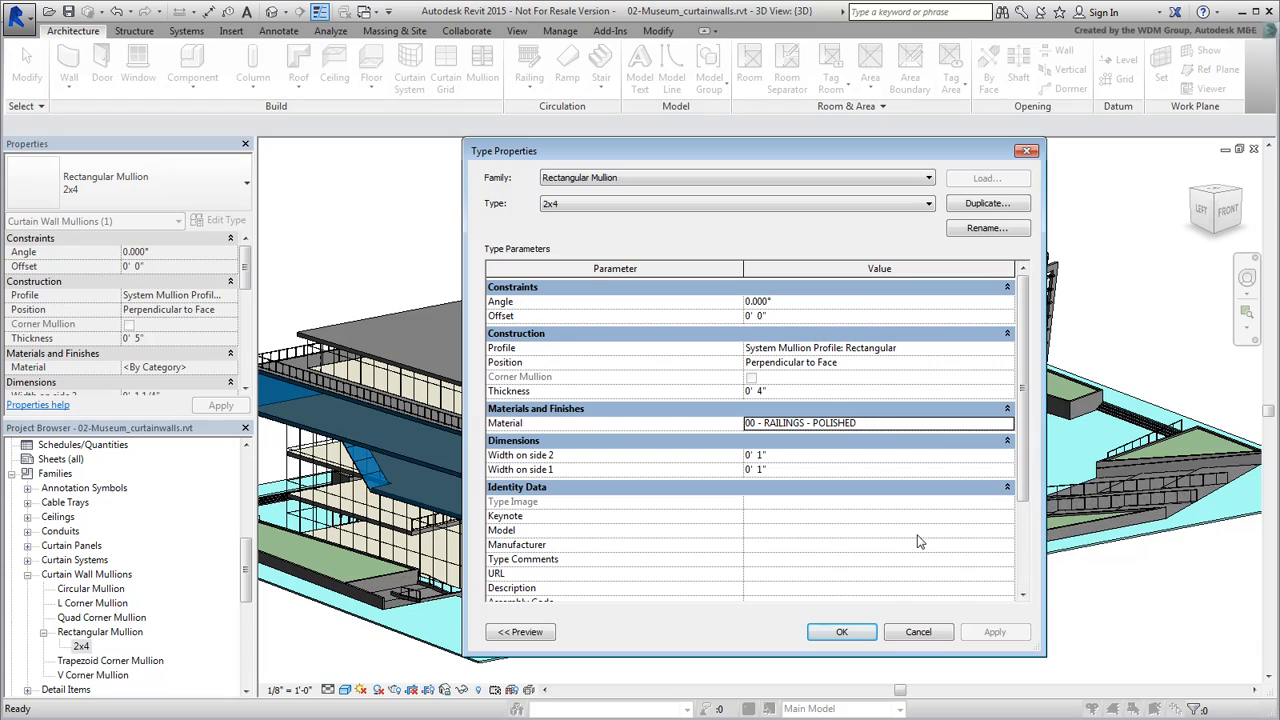
left_click(842, 632)
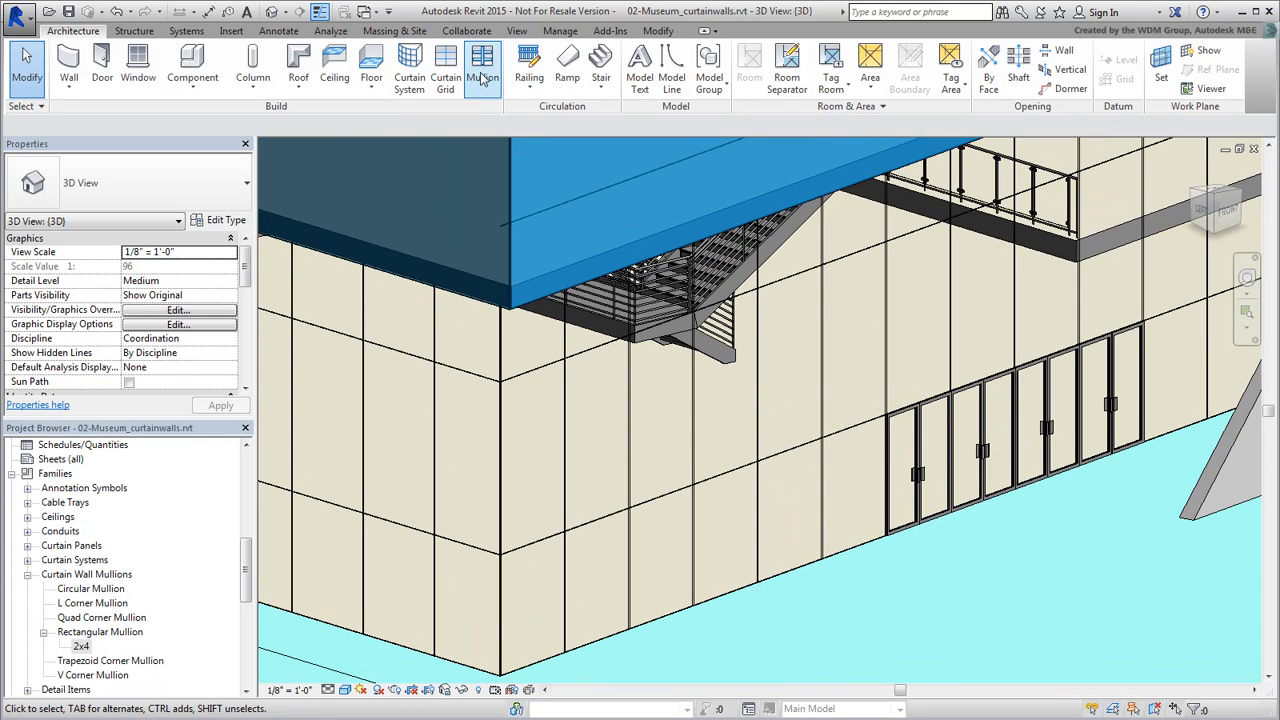
Place Rectangular Mullion 2x4 on grid segments including above the doors, orbiting toward the angled walls.
left_click(479, 65)
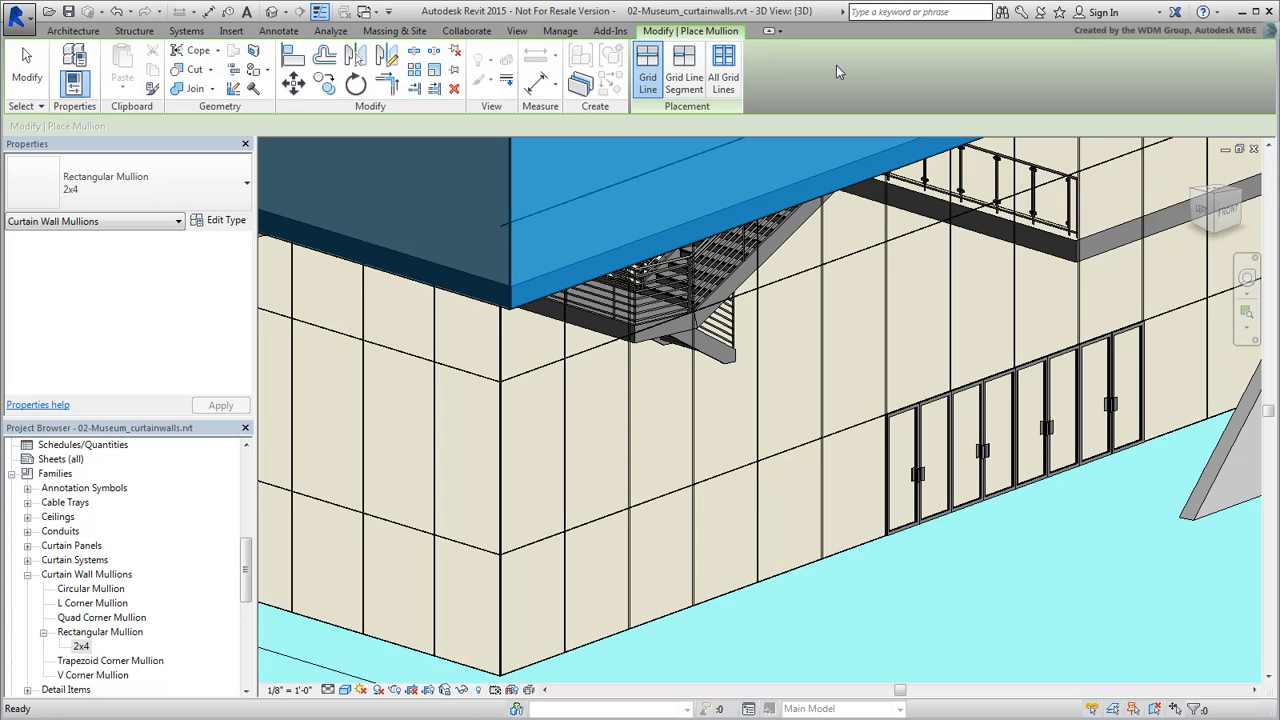
left_click(240, 184)
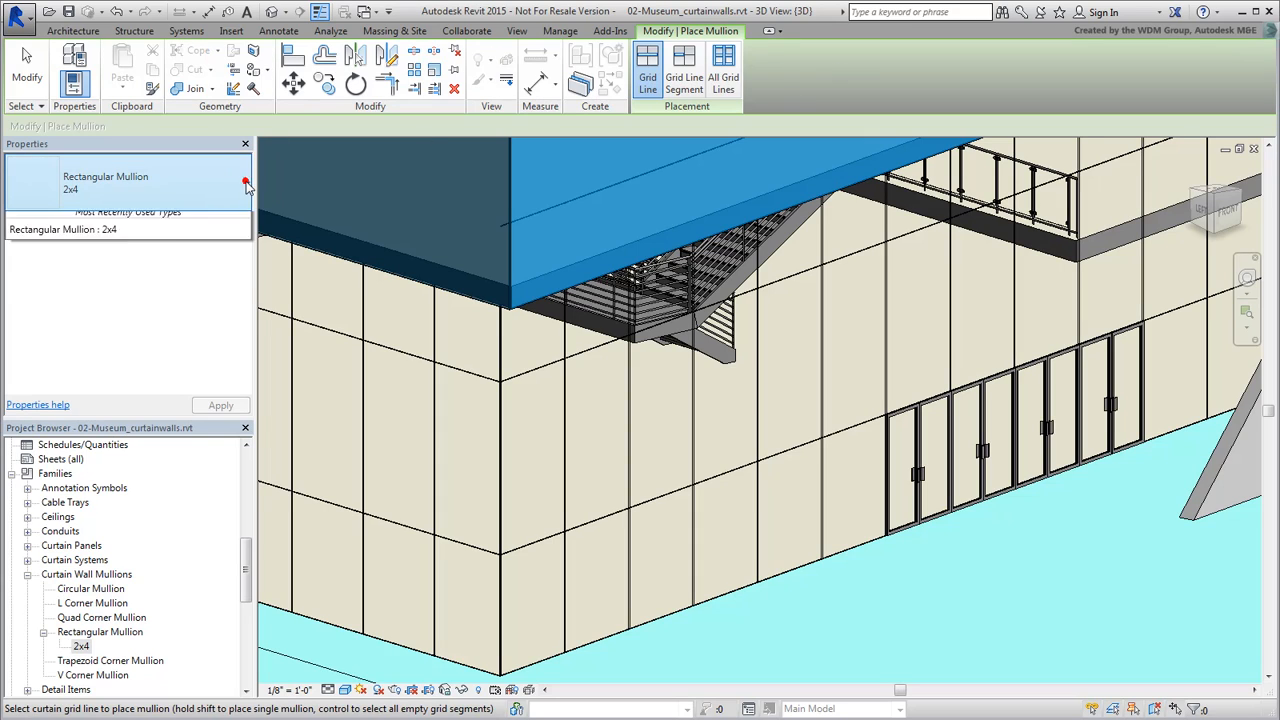
left_click(242, 182)
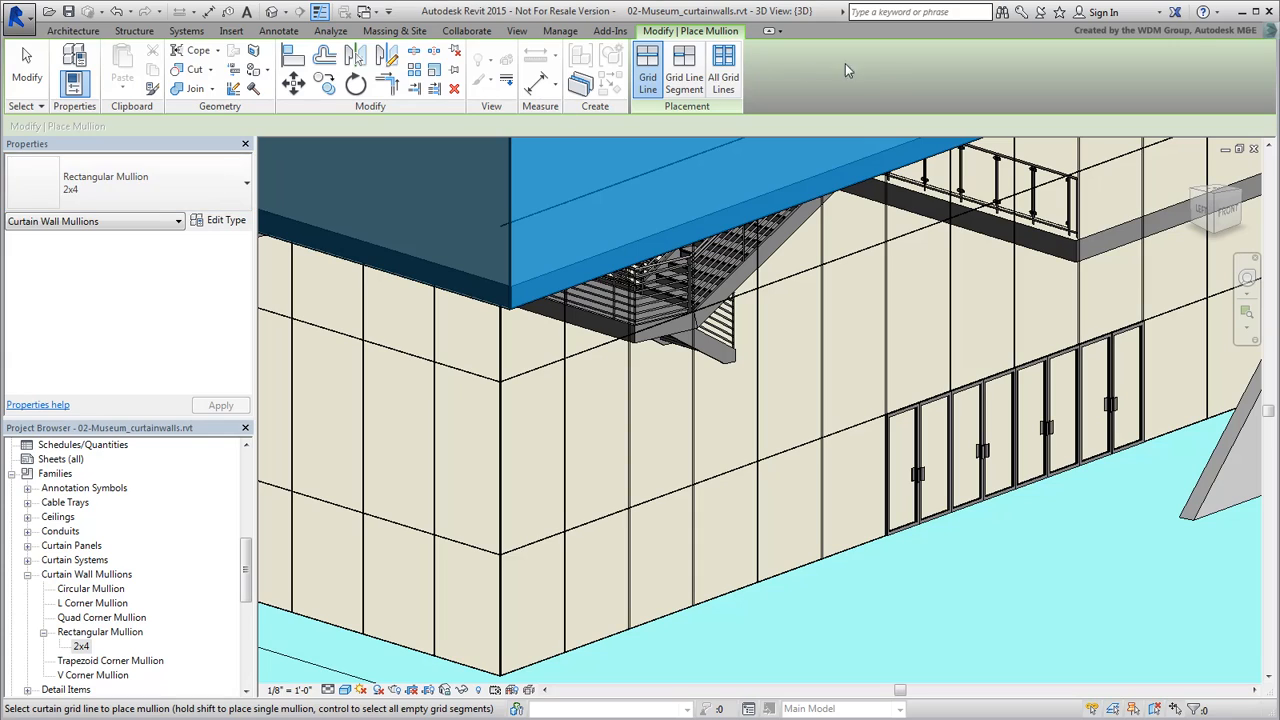
mouse_move(890, 78)
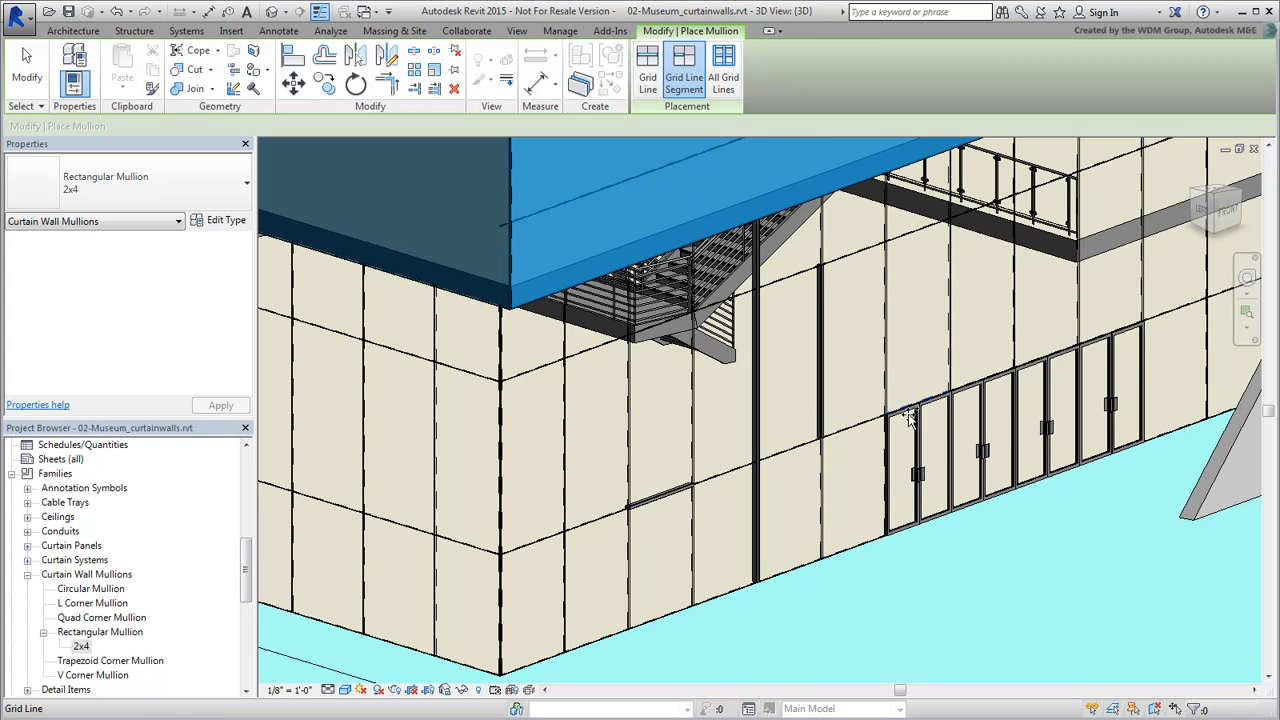
left_click(723, 70)
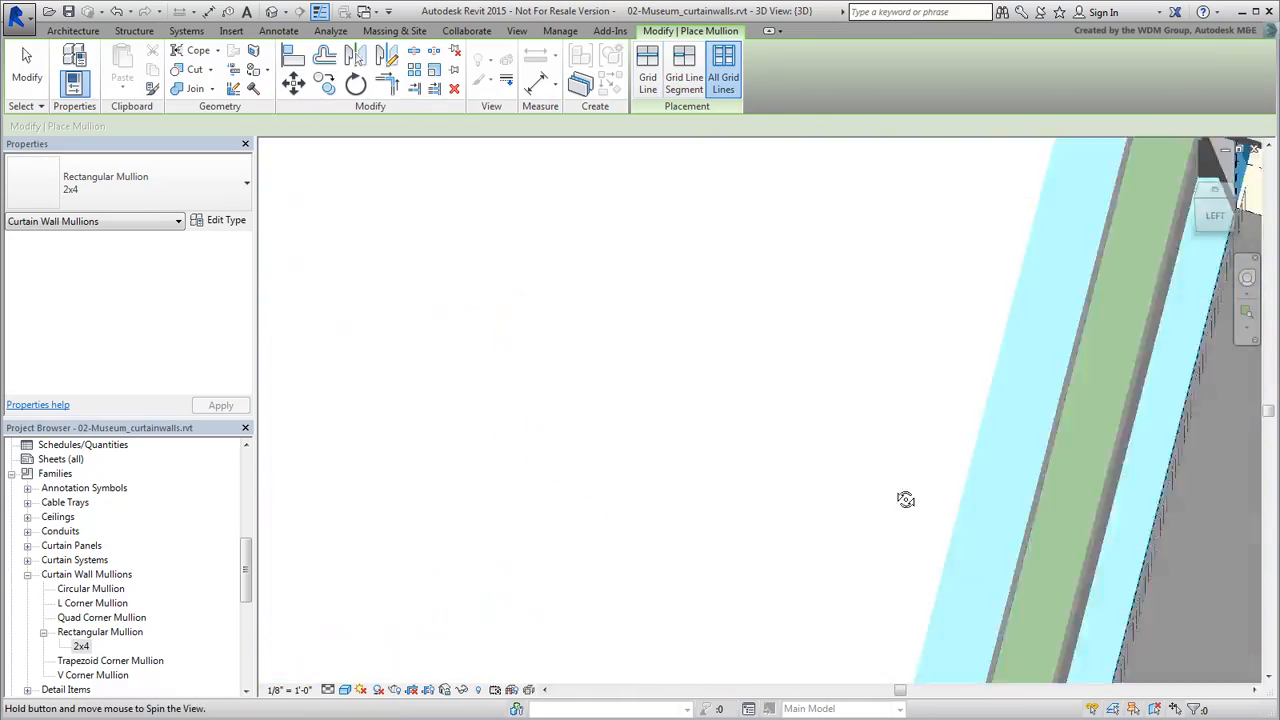
left_click_drag(905, 500, 976, 455)
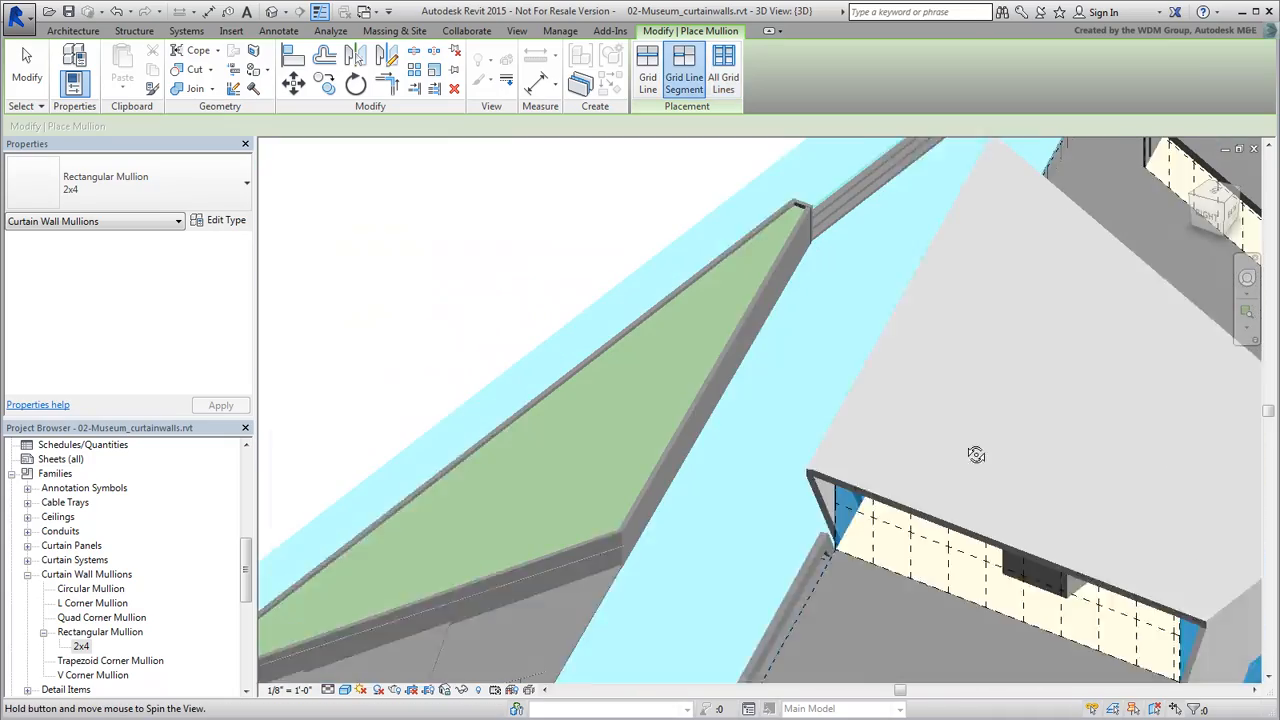
left_click_drag(975, 455, 601, 481)
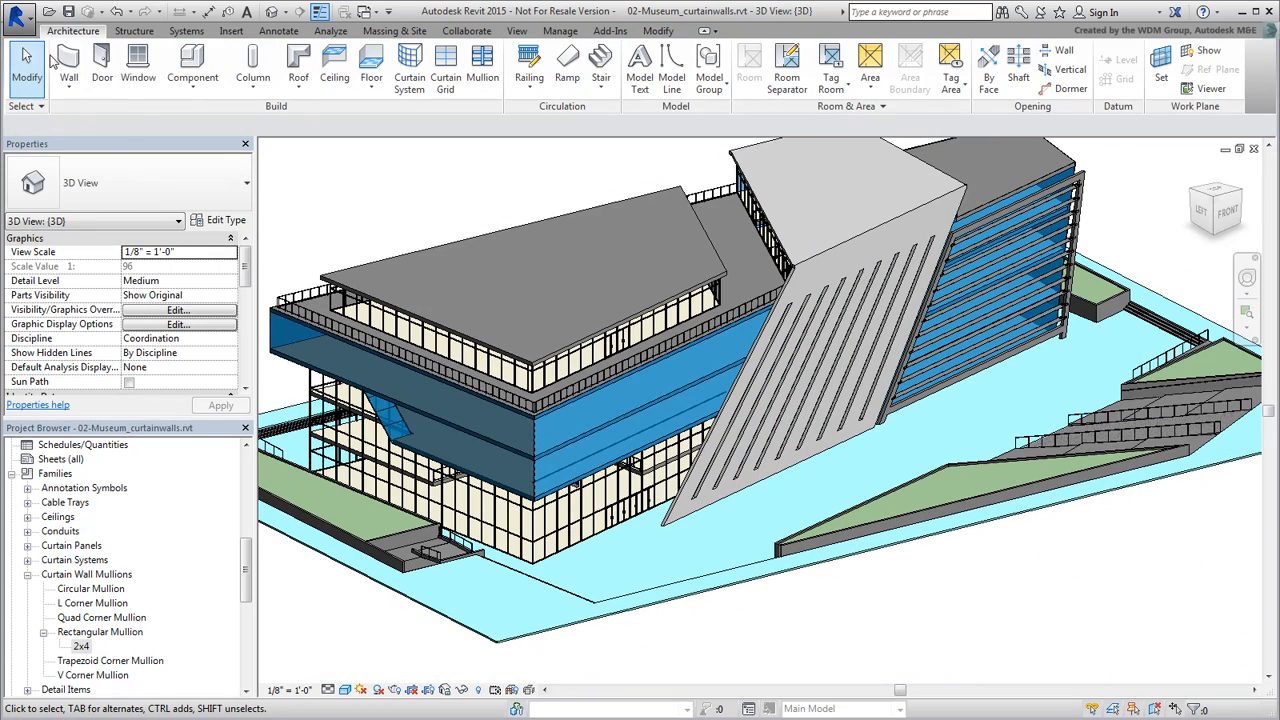
Re-export the 3D view as FBX, overwriting mycurtainwalls.fbx in _Assets.
left_click(22, 22)
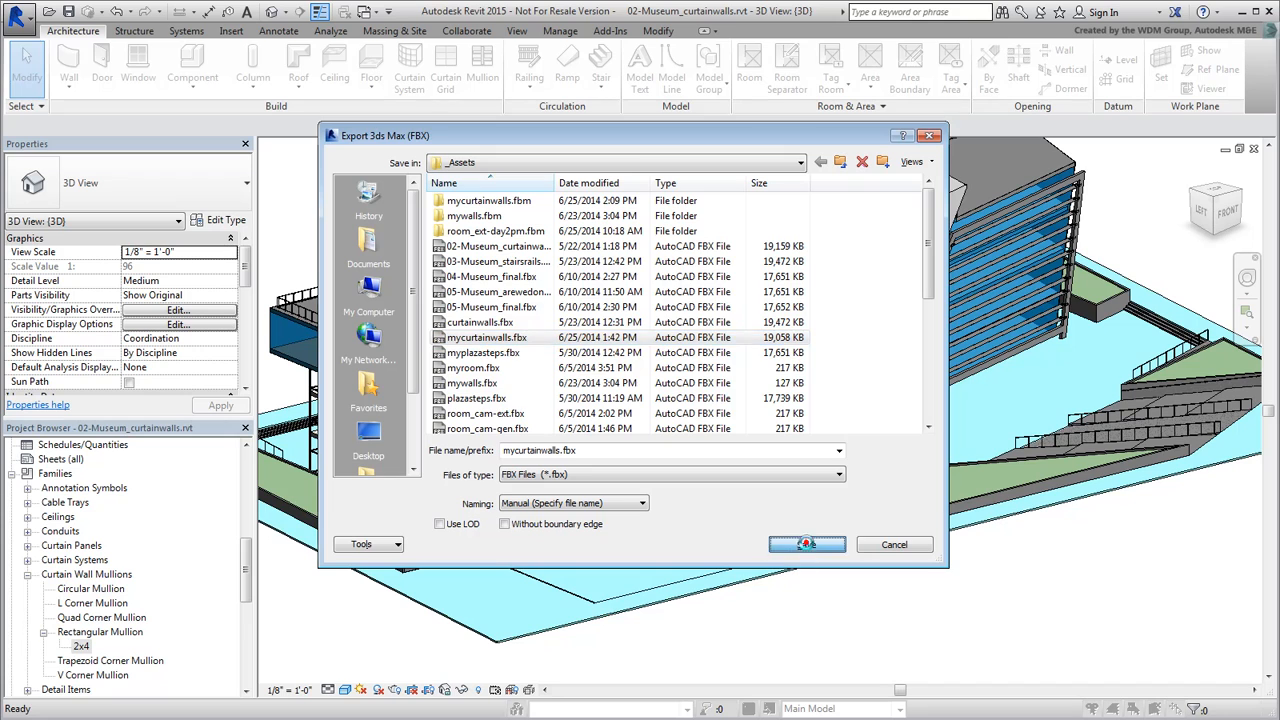
left_click(807, 544)
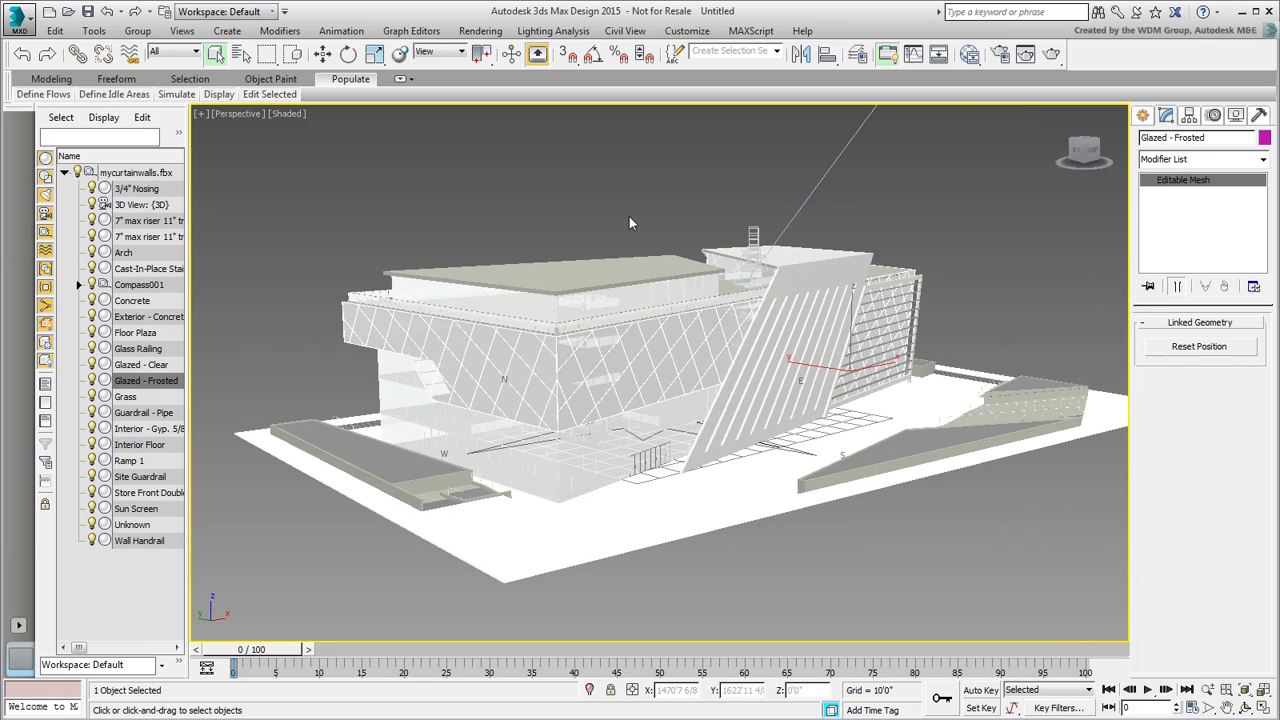
Reload mycurtainwalls.fbx from Manage Links, keeping the 3ds Max scene material parameters and assignments.
left_click(18, 18)
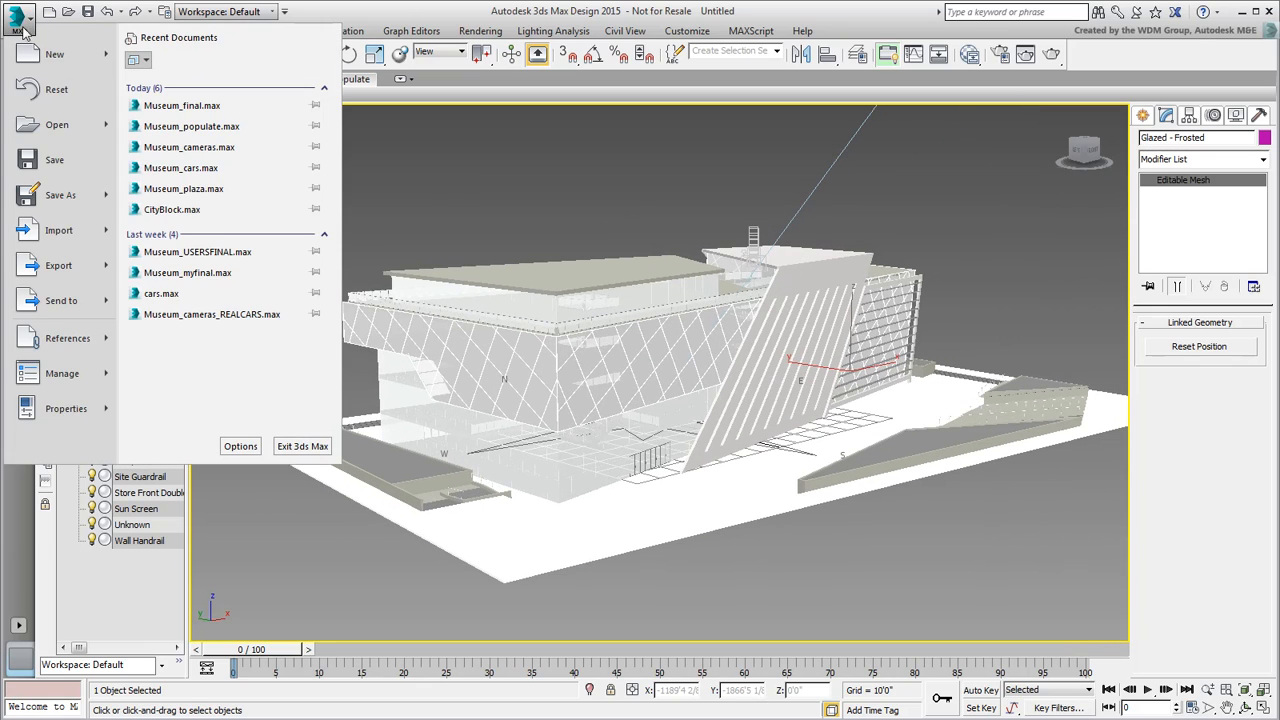
left_click(62, 338)
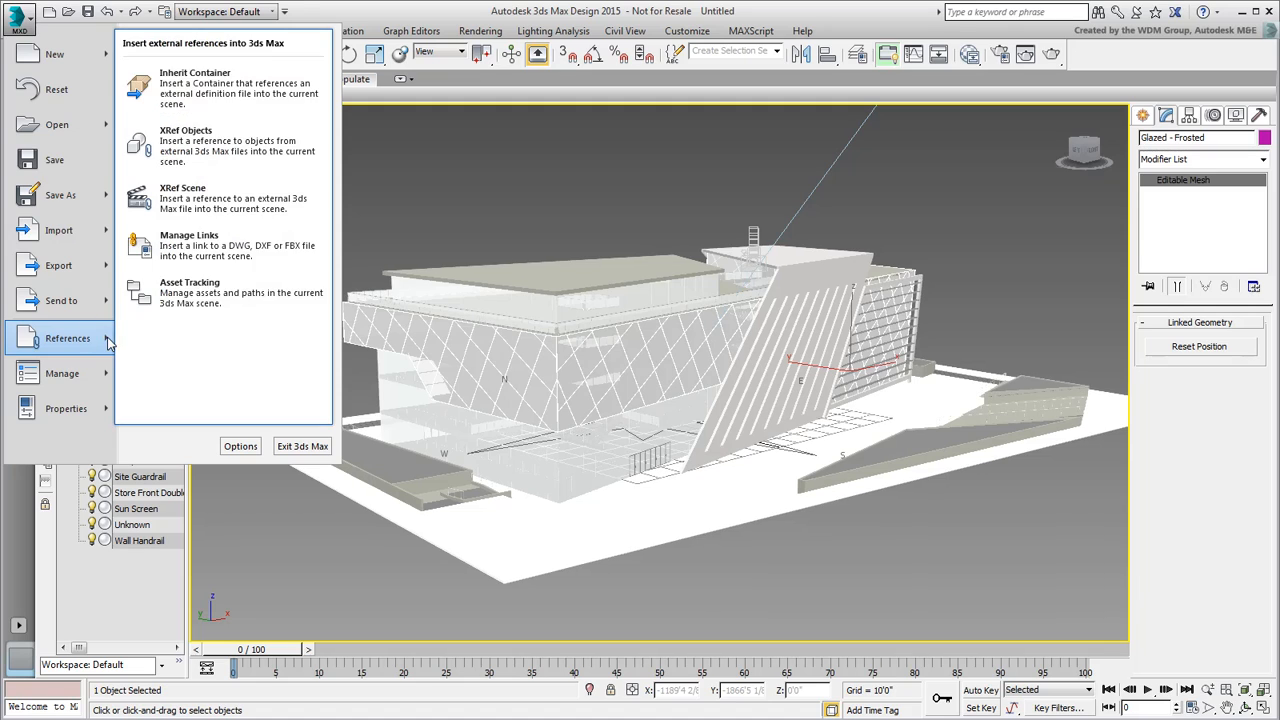
left_click(196, 245)
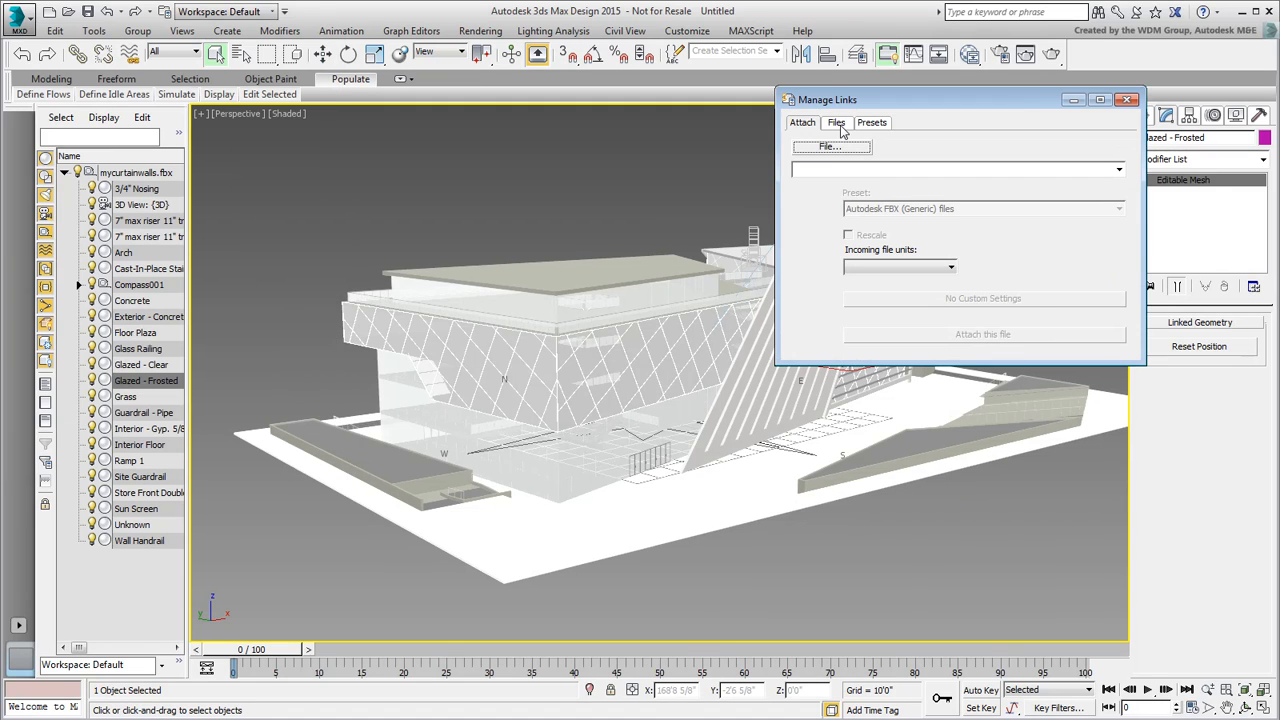
left_click(836, 122)
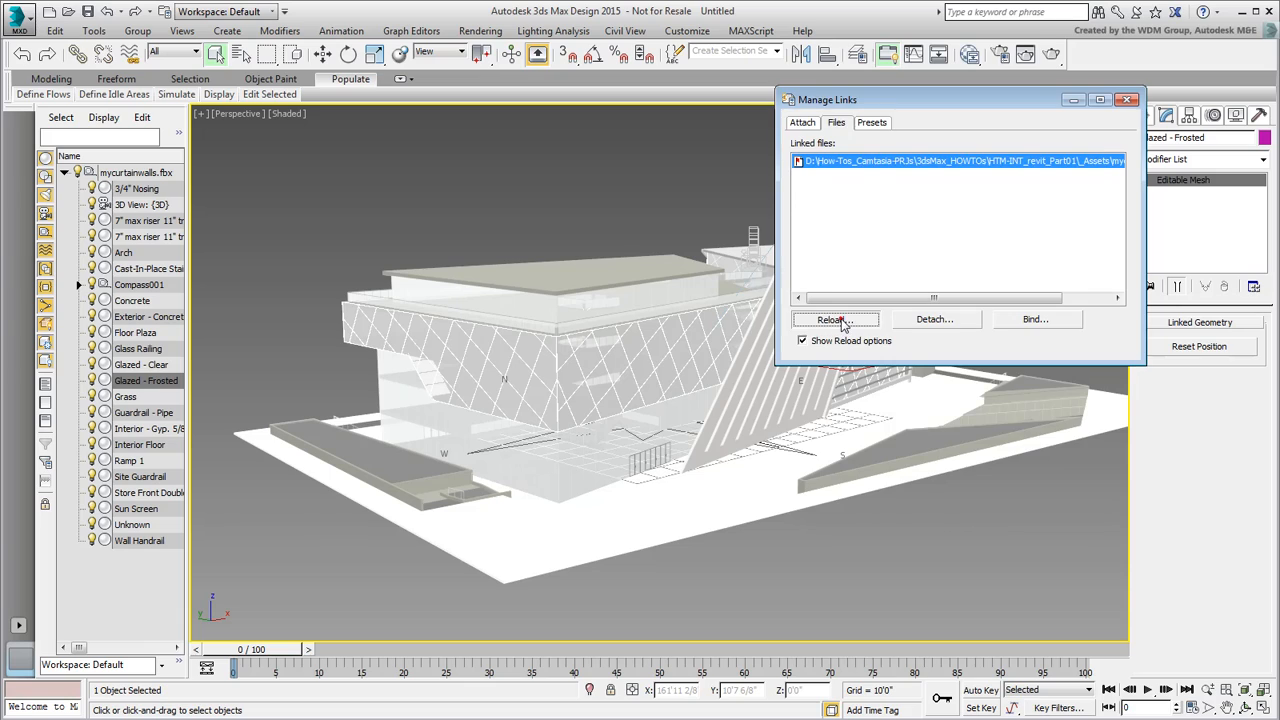
left_click(834, 319)
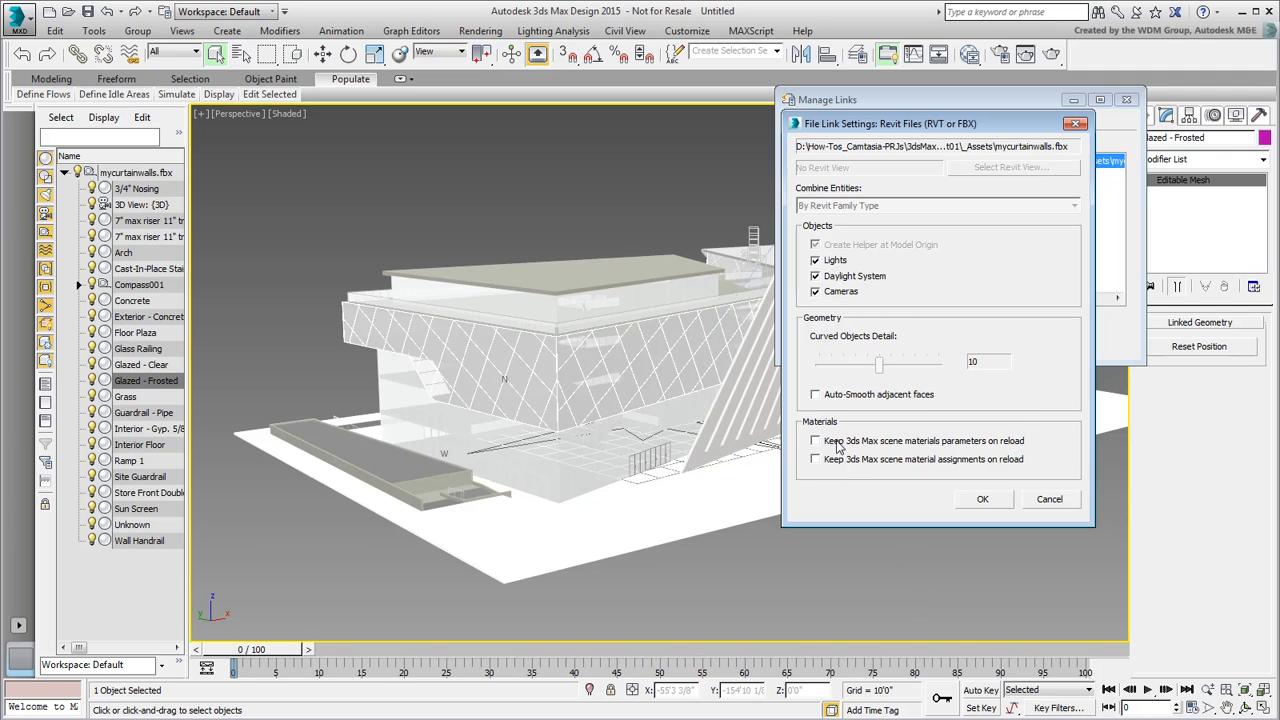
left_click(815, 441)
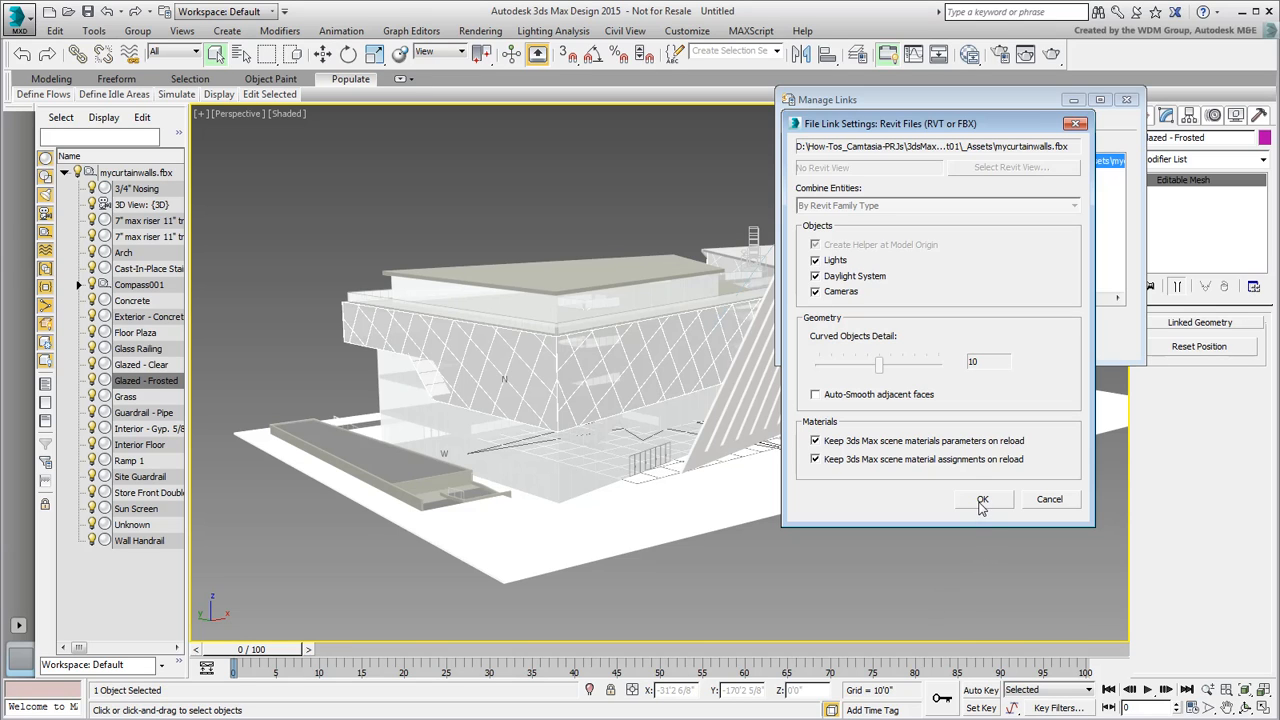
left_click(983, 499)
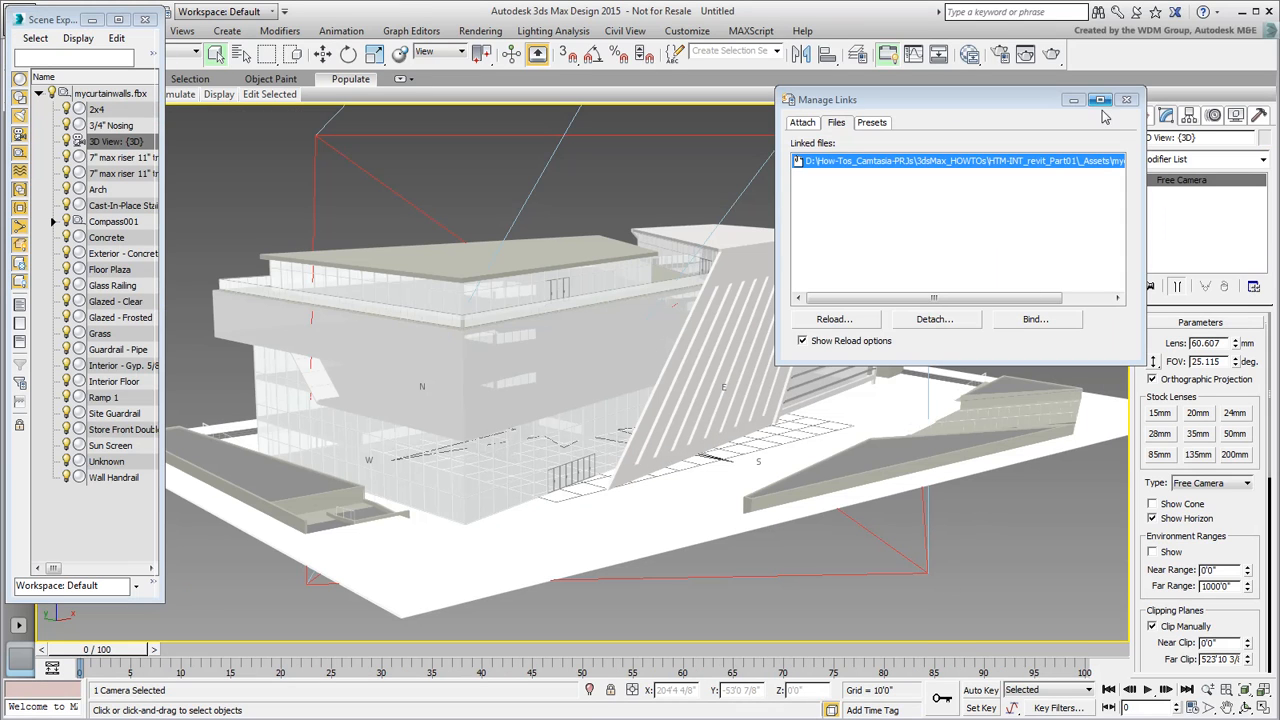
Close Manage Links and select the clear glazing object on the curtain wall.
left_click(1123, 98)
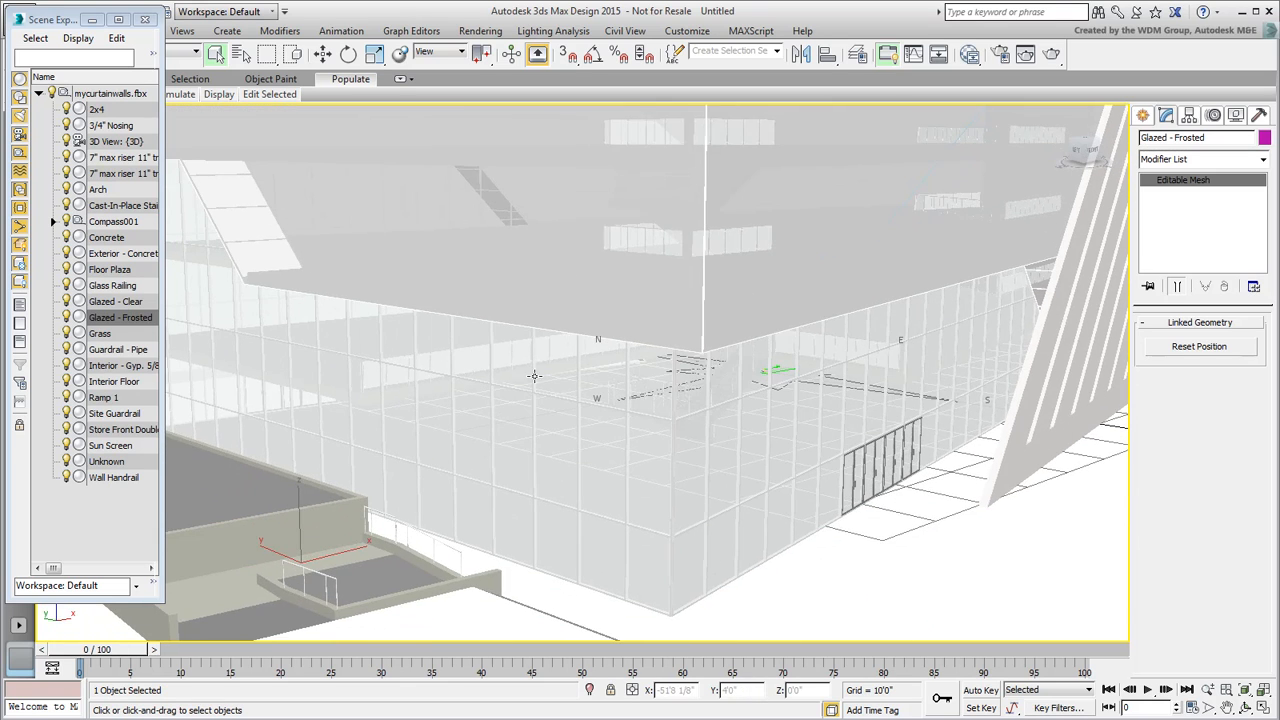
left_click(114, 301)
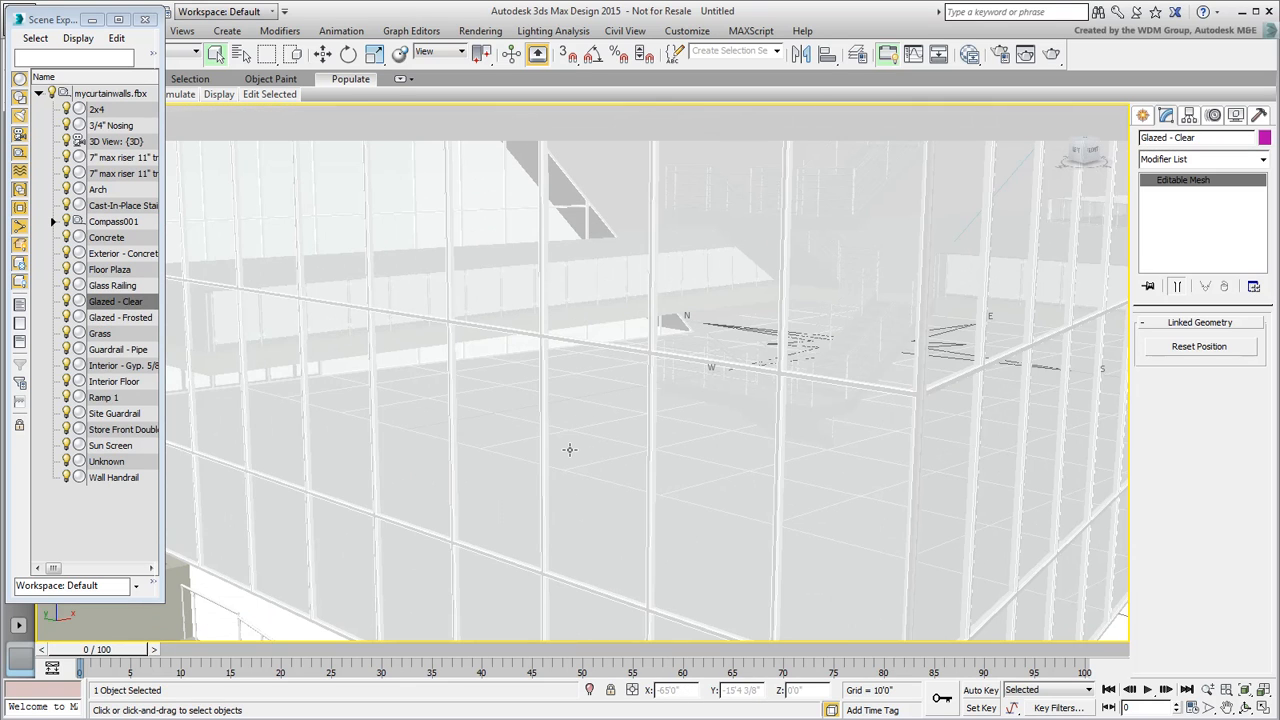